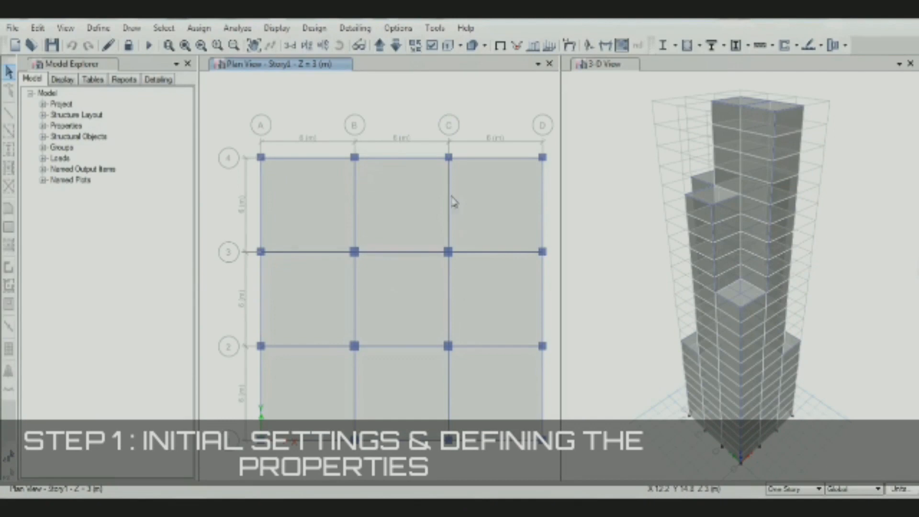
mouse_move(375, 126)
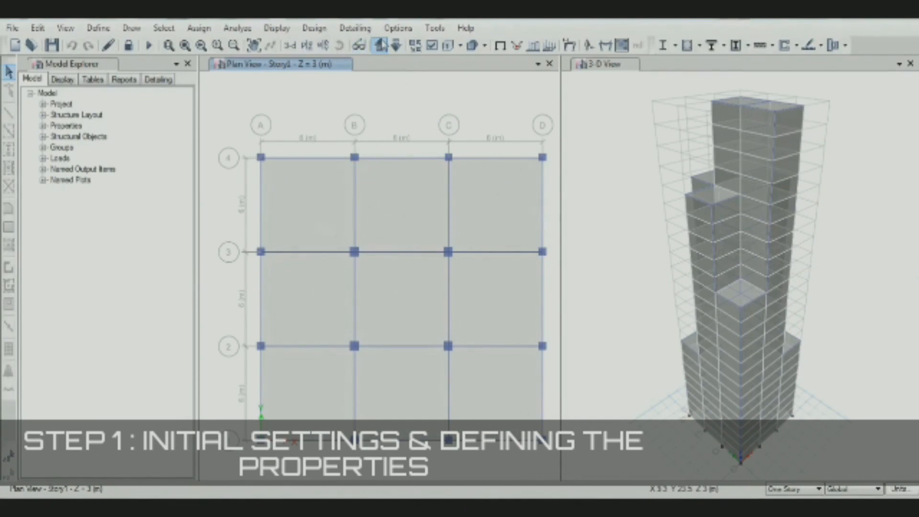
Step: Step the plan view up from Story2 to Story20, where the floor narrows to two bays
click(381, 44)
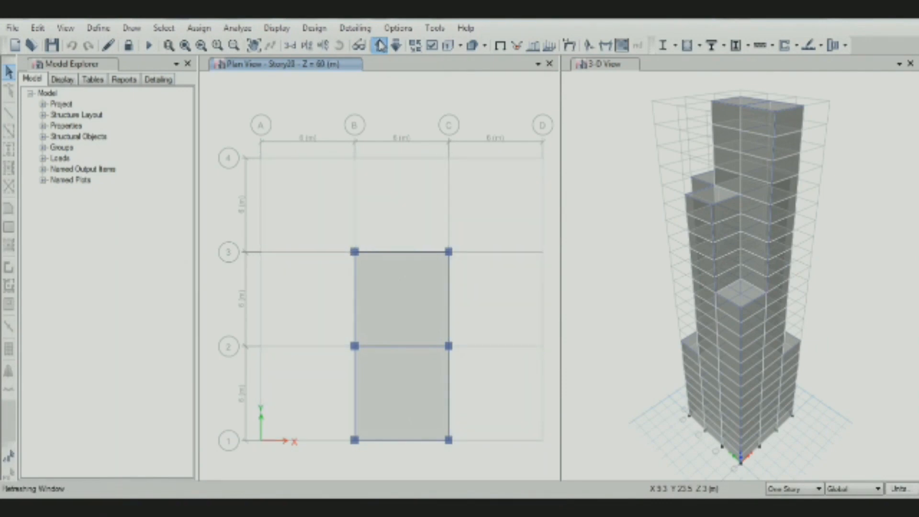
click(396, 45)
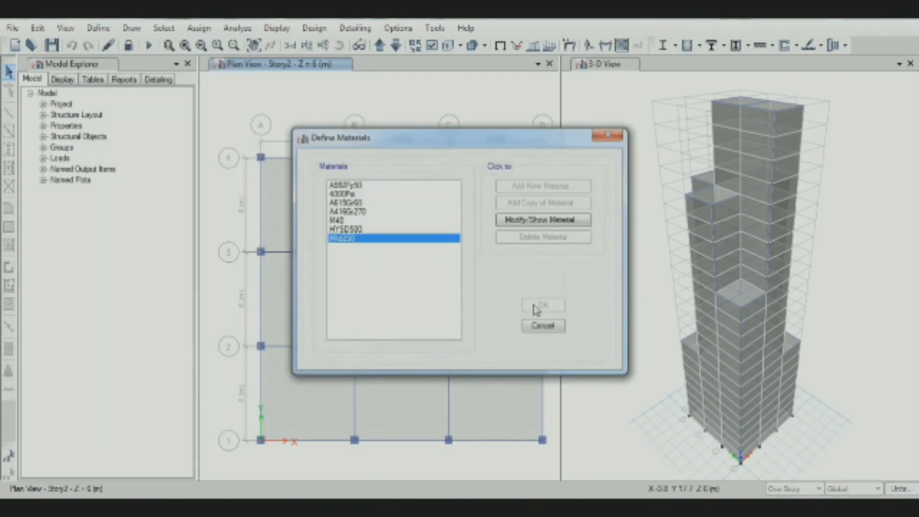
click(97, 28)
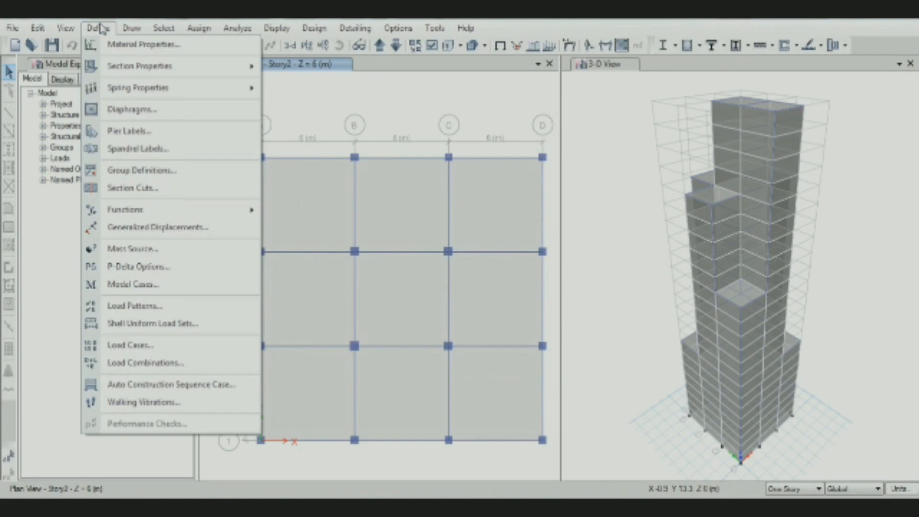
click(139, 66)
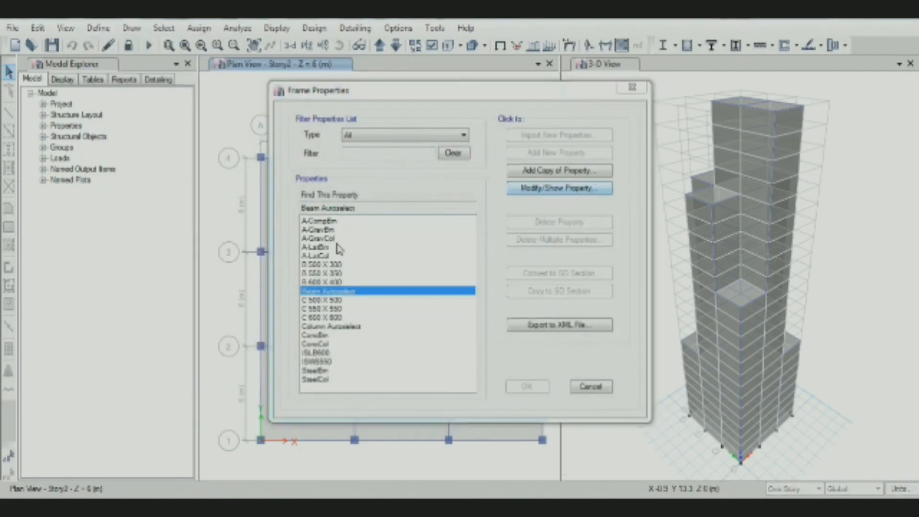
click(558, 188)
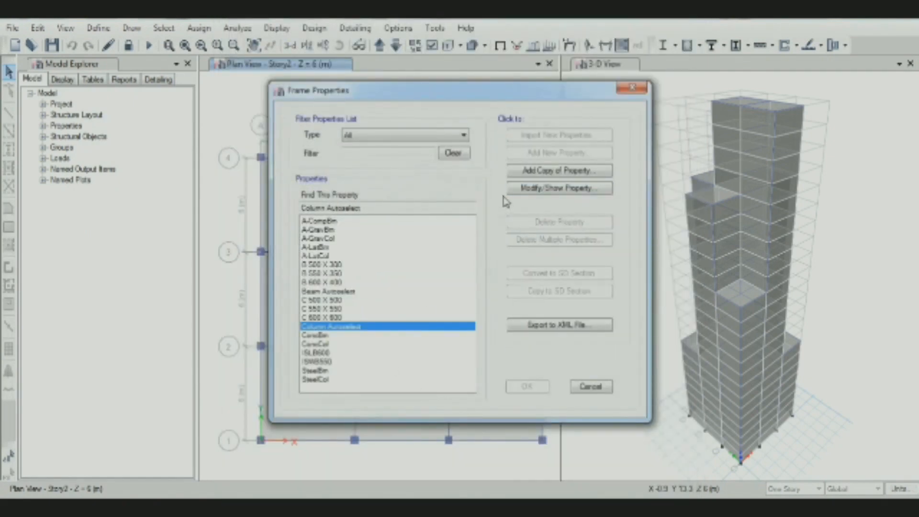
click(558, 187)
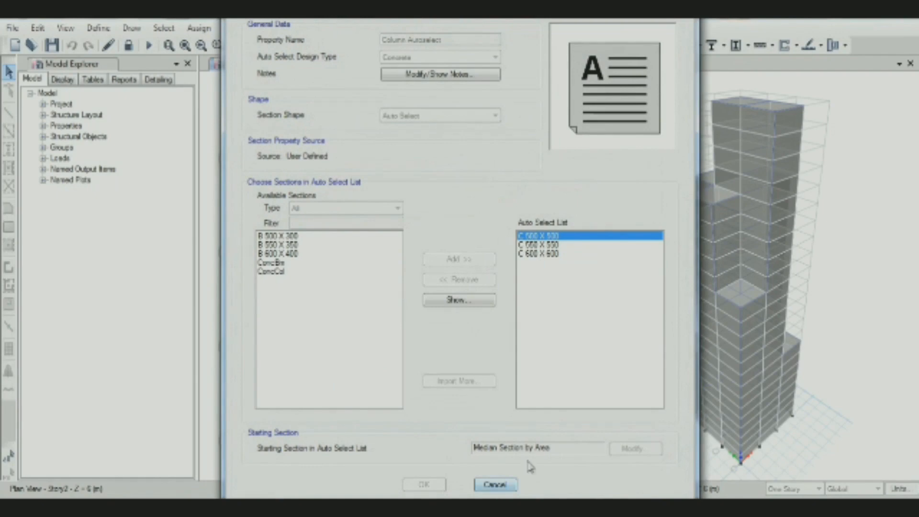
mouse_move(566, 269)
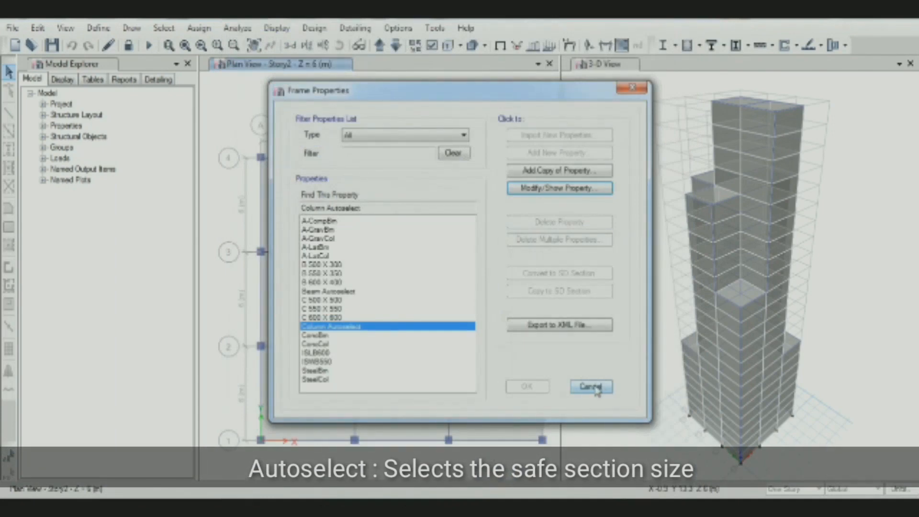
click(98, 28)
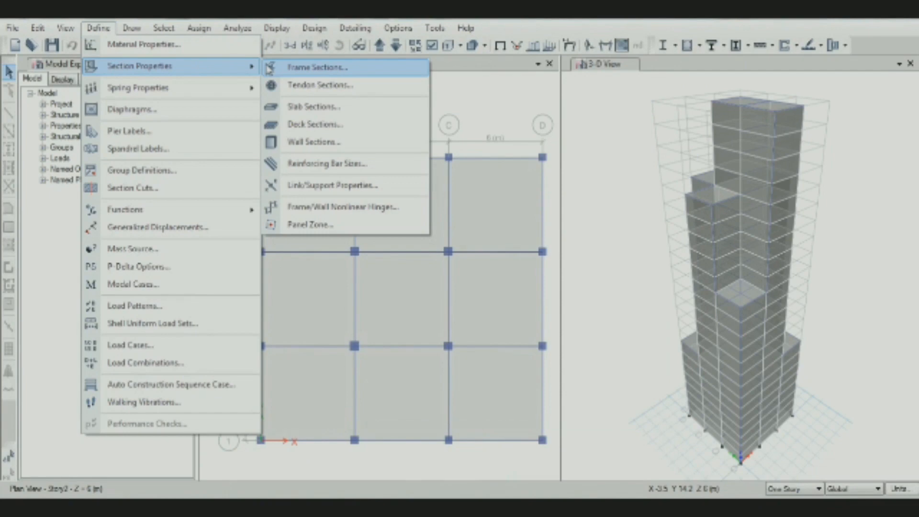
mouse_move(313, 106)
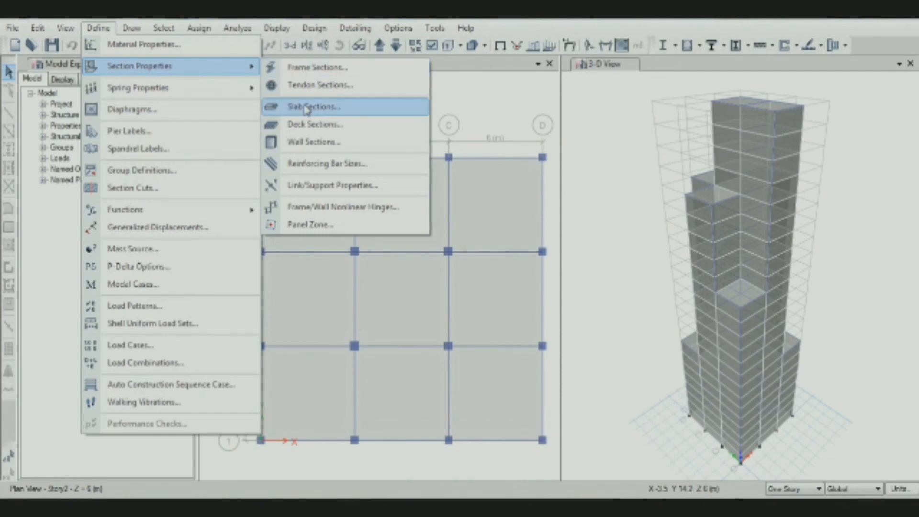
click(313, 106)
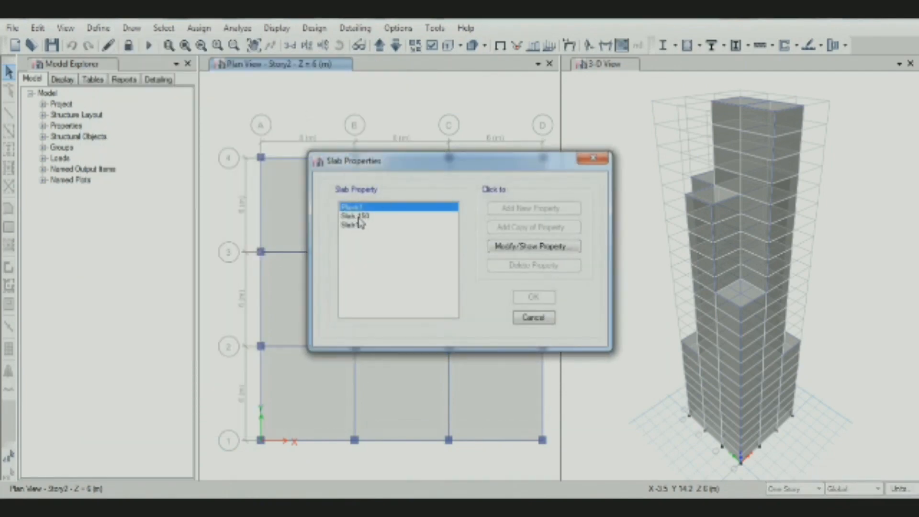
click(533, 246)
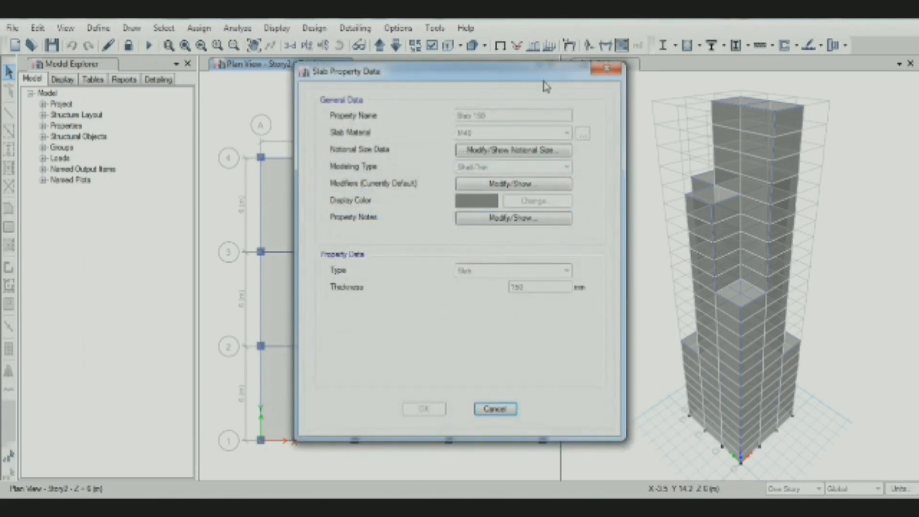
click(494, 408)
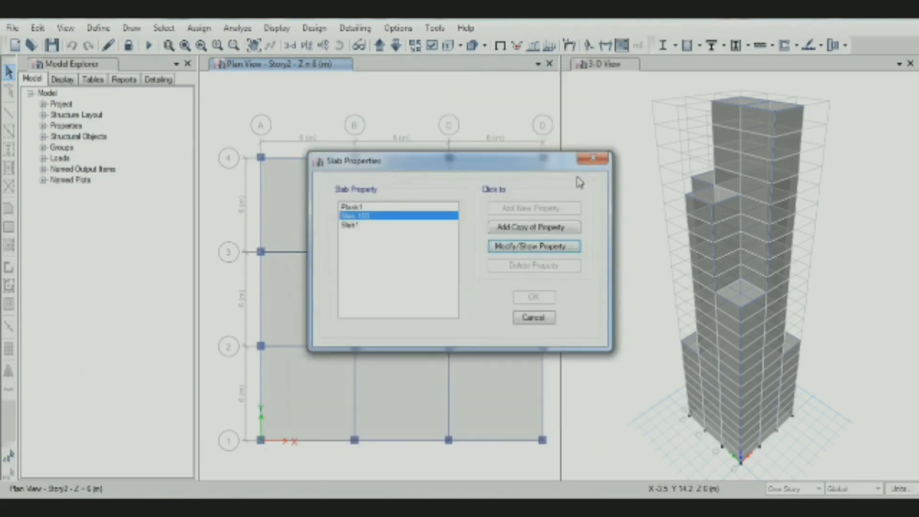
click(532, 317)
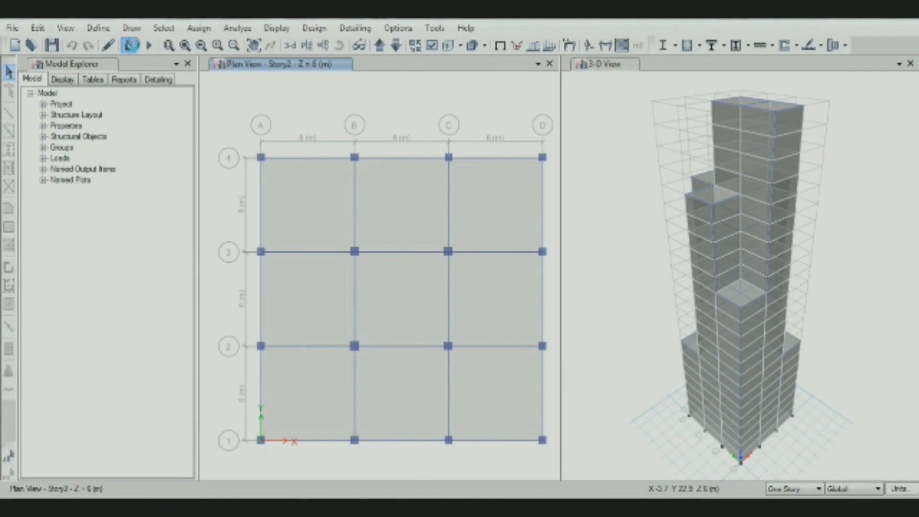
click(131, 28)
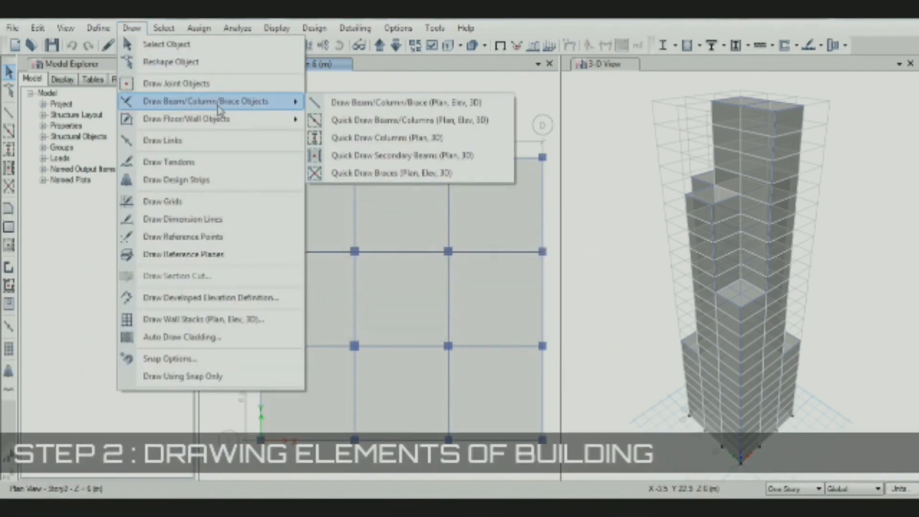
mouse_move(407, 121)
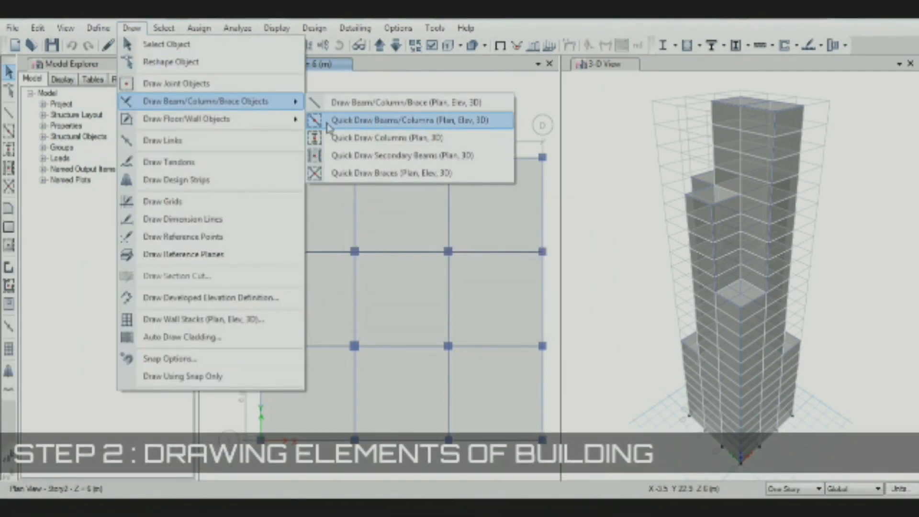
mouse_move(208, 119)
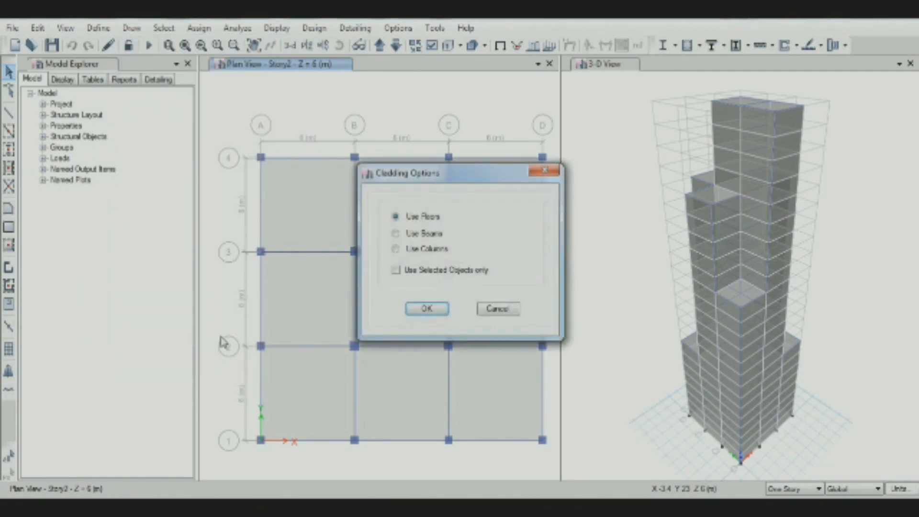
click(426, 308)
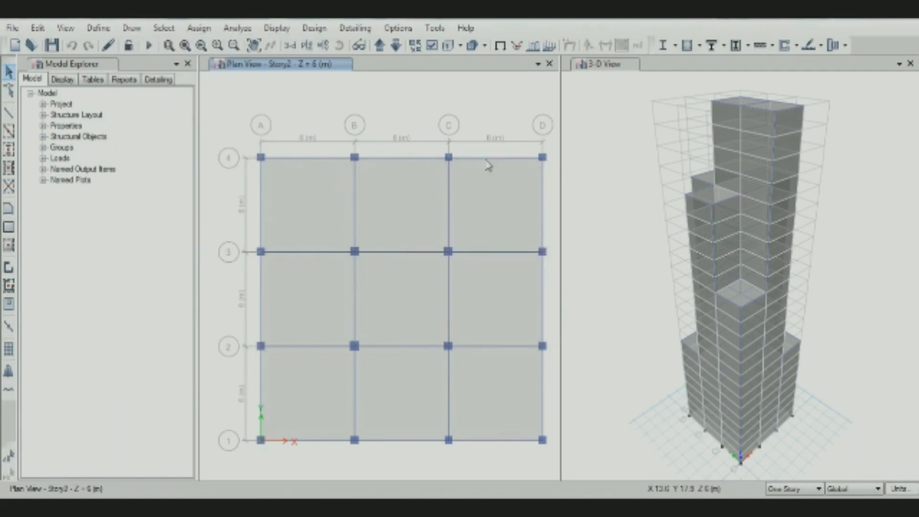
mouse_move(536, 178)
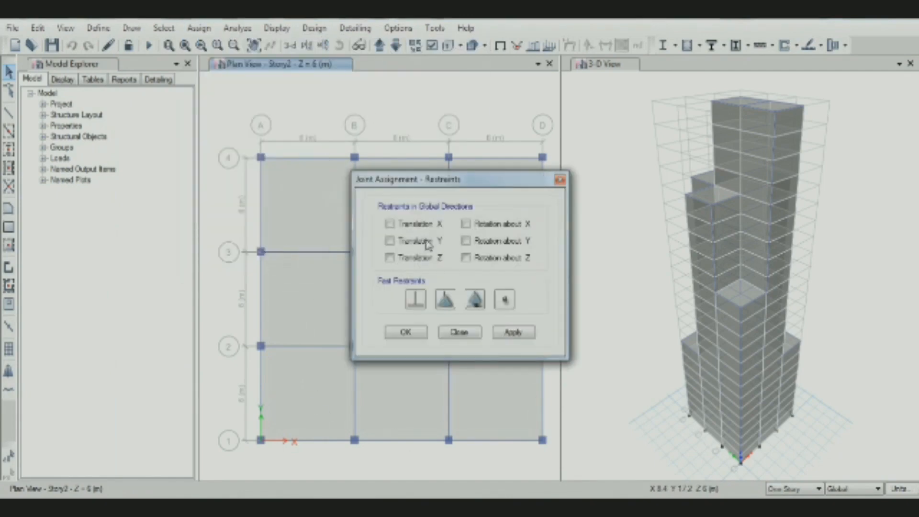
click(415, 298)
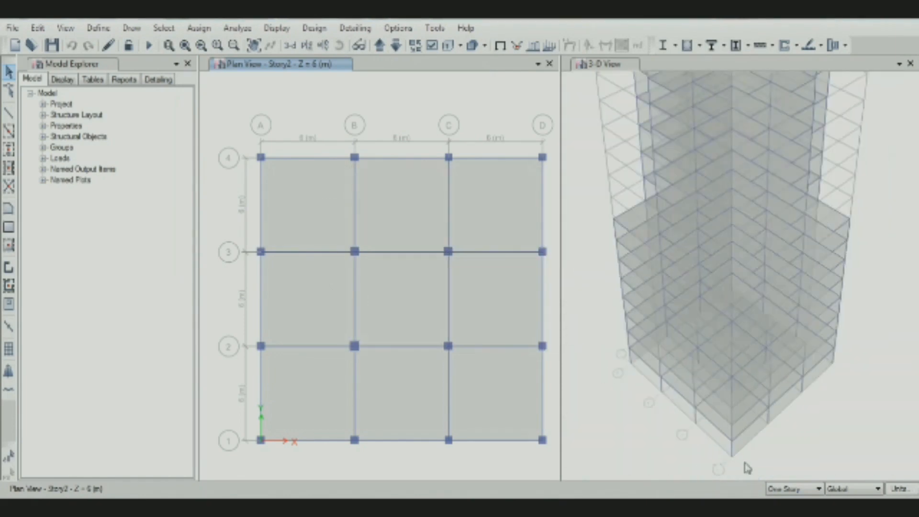
click(199, 28)
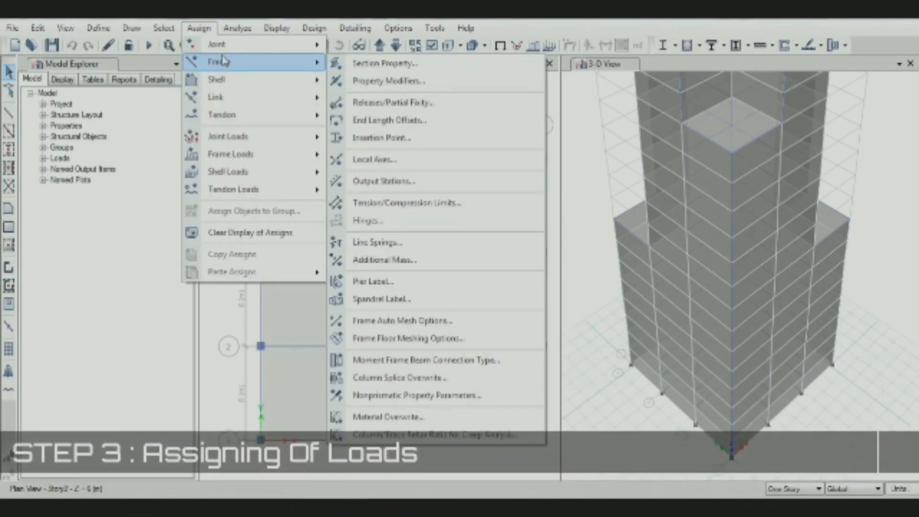
mouse_move(228, 136)
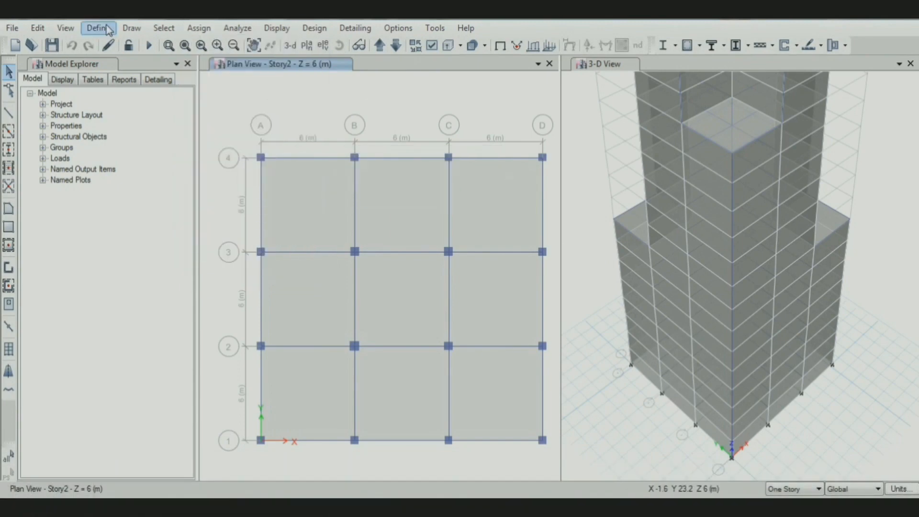
click(97, 27)
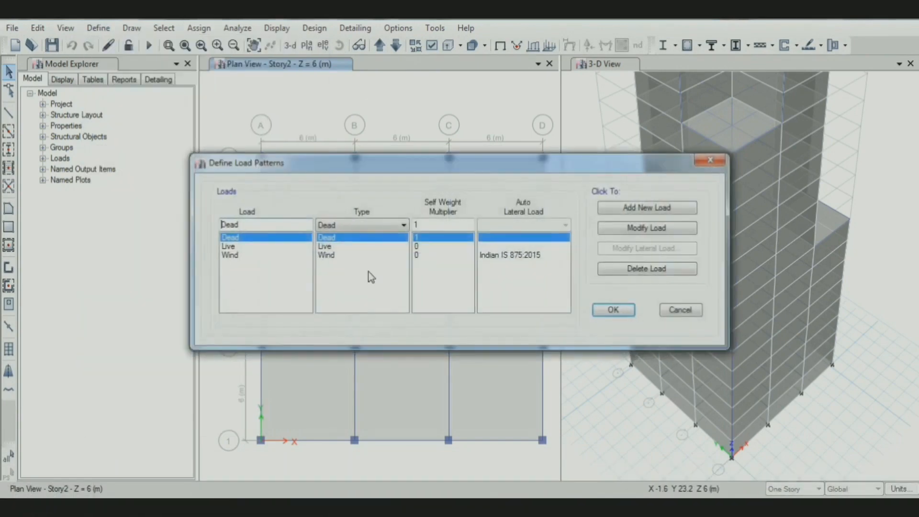
click(229, 254)
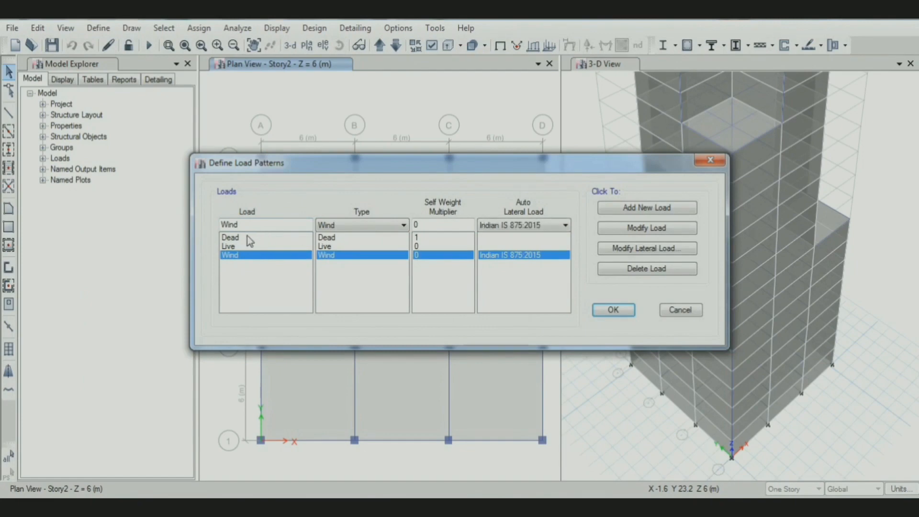
click(645, 248)
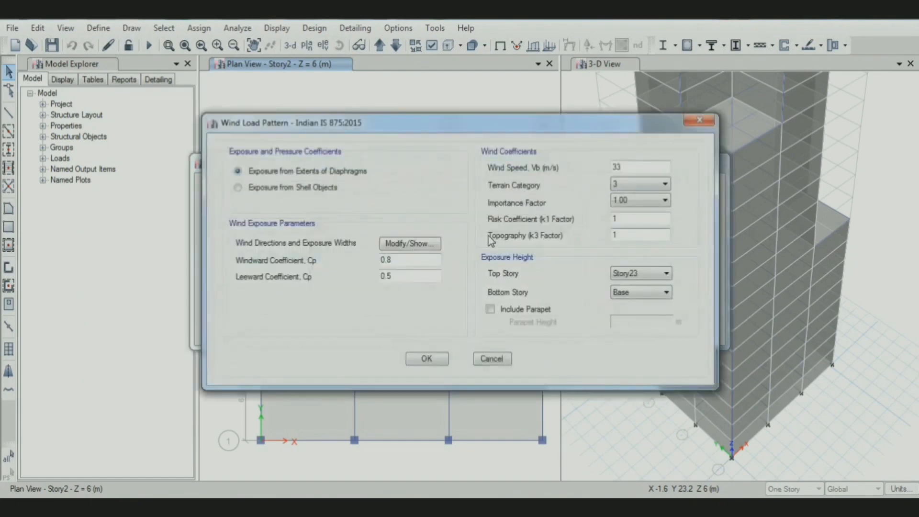
click(639, 167)
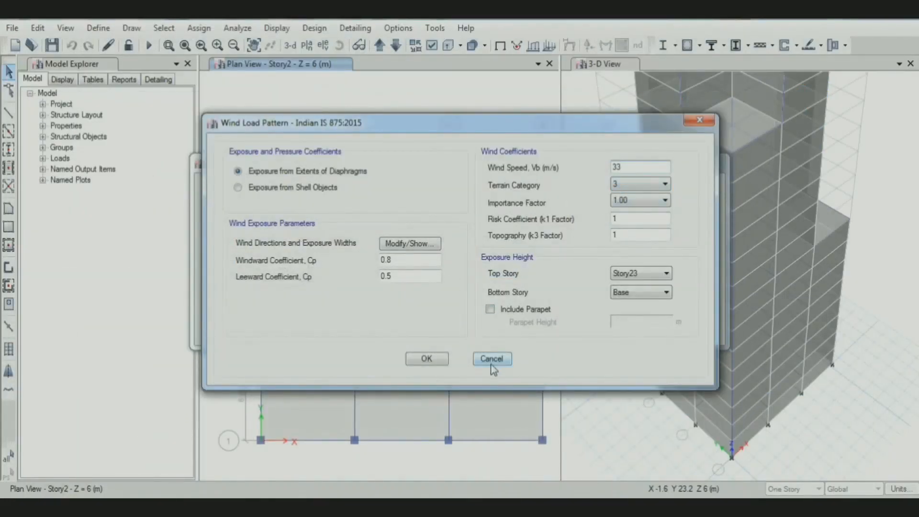
click(490, 358)
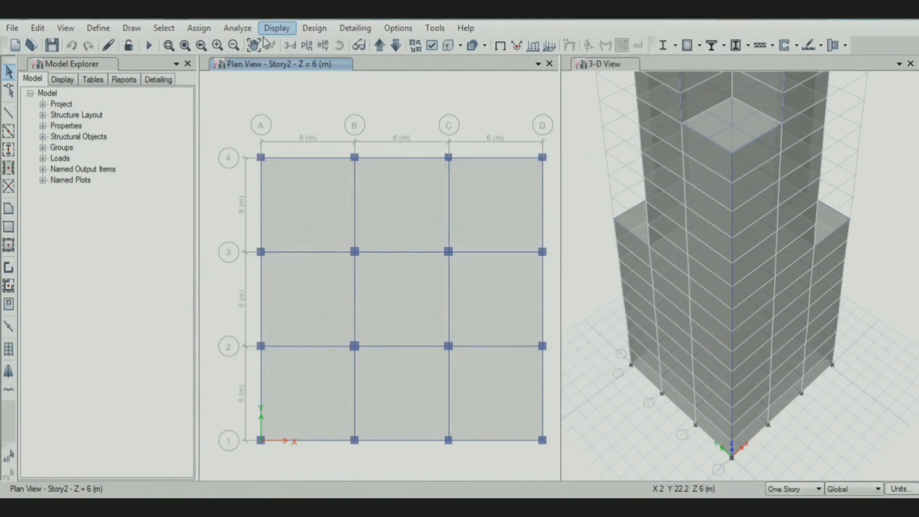
Step: Display the 0.2 dead load assigned to the beams on the plan
click(276, 27)
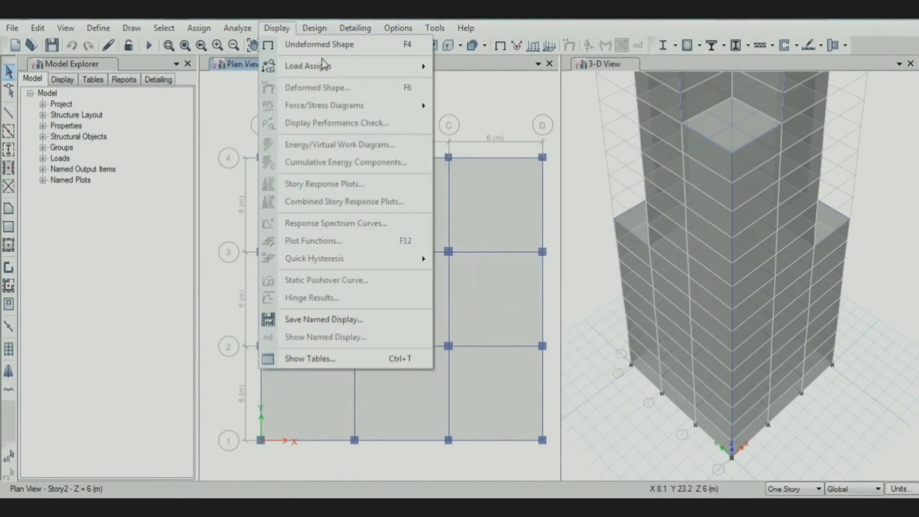
click(307, 65)
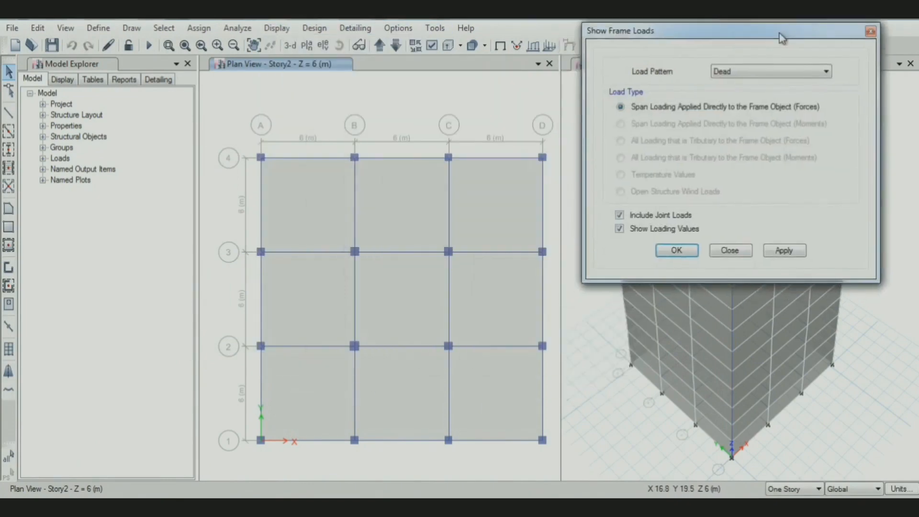
click(784, 250)
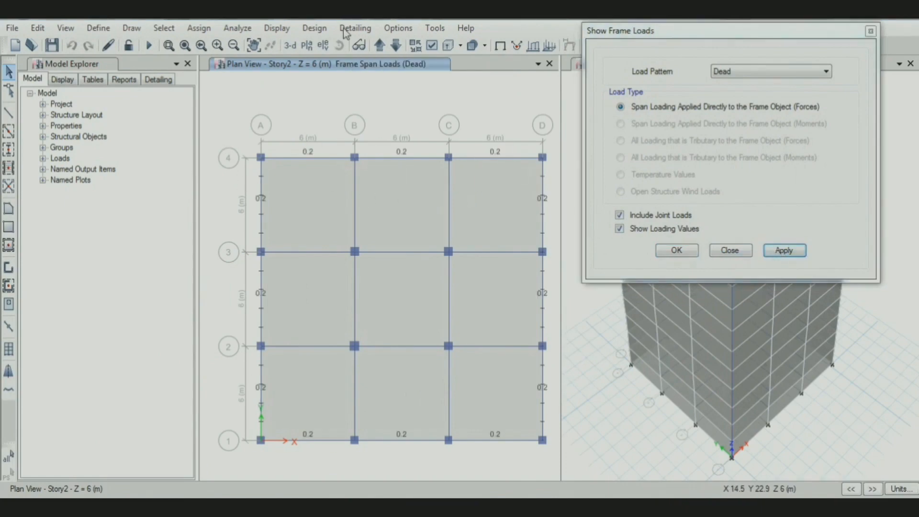
click(729, 251)
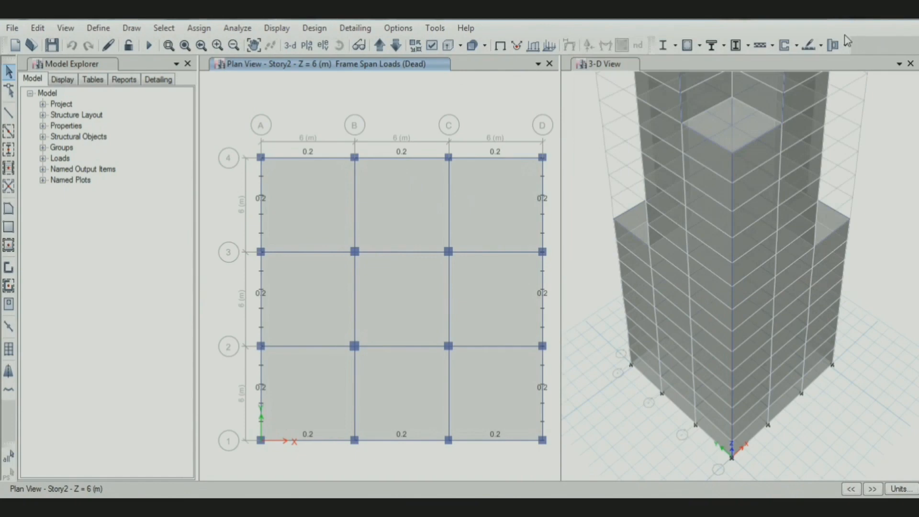
Step: Show live and wind pressure slab loads, stepping through higher storeys to compare them
click(276, 27)
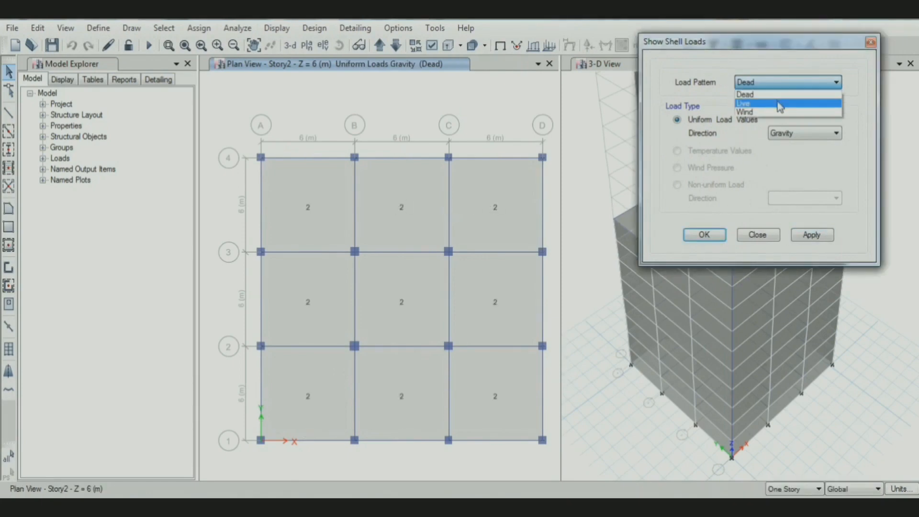
click(744, 103)
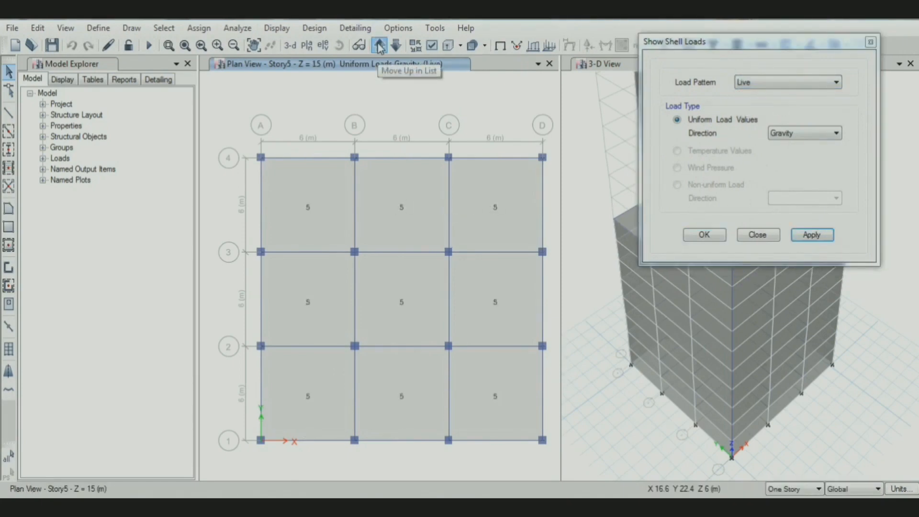
click(378, 45)
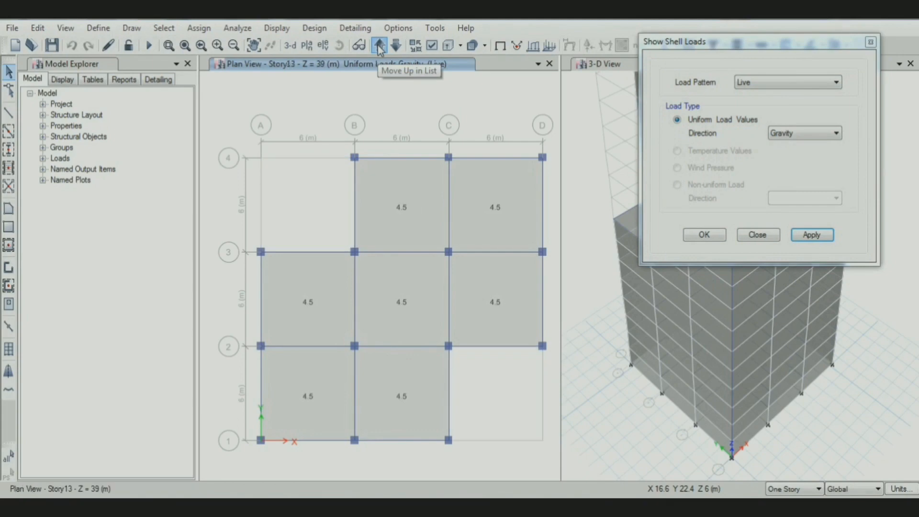
click(379, 45)
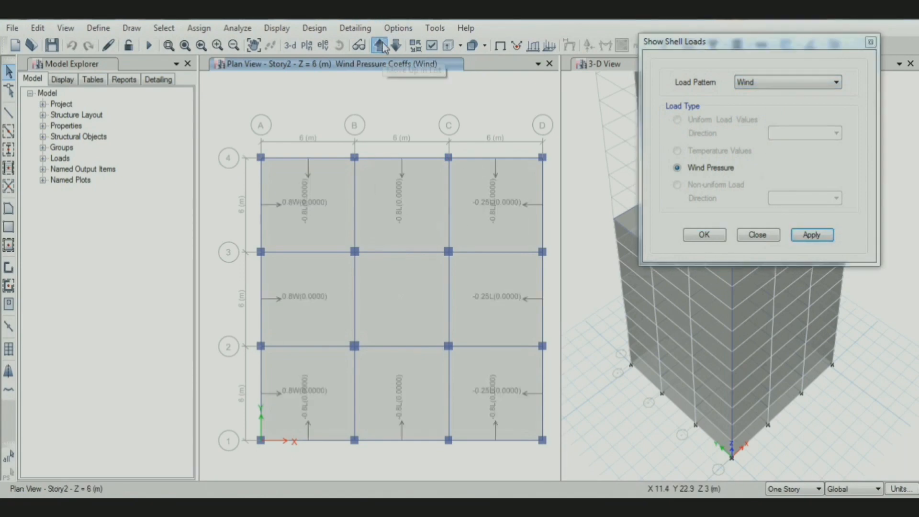
click(380, 45)
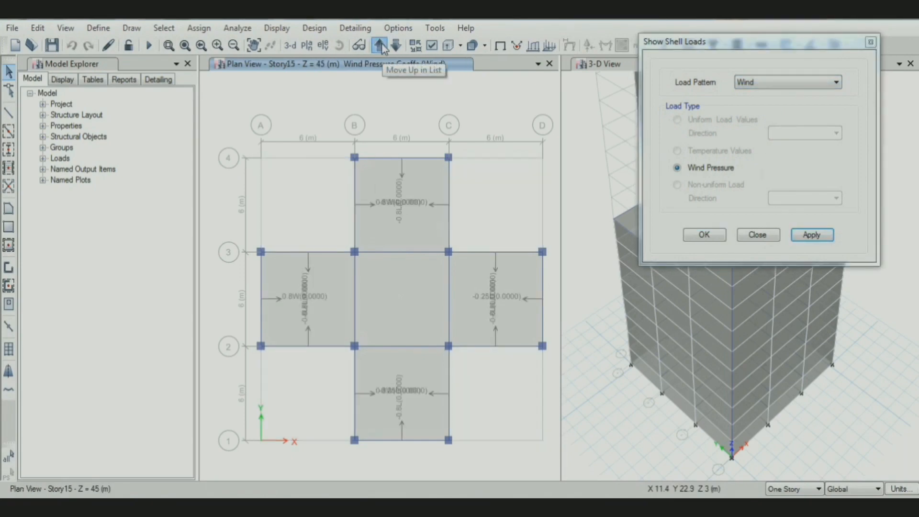
click(379, 45)
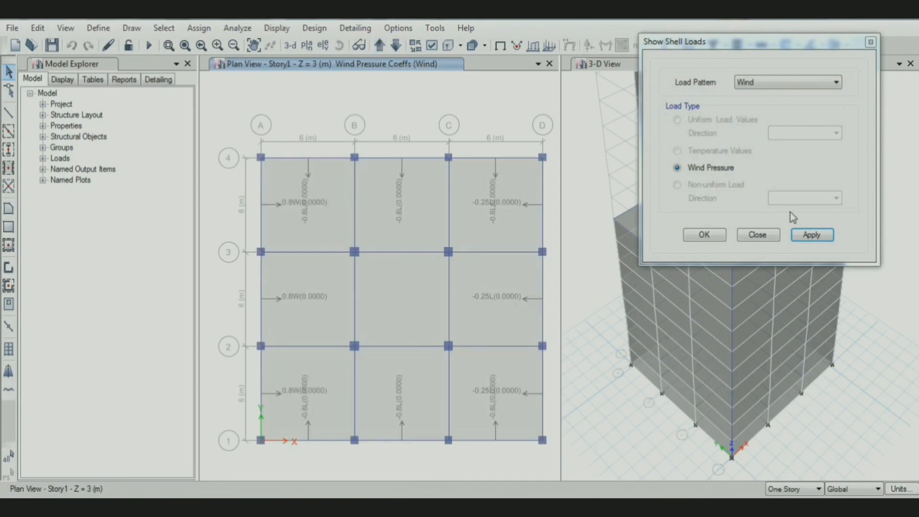
click(756, 234)
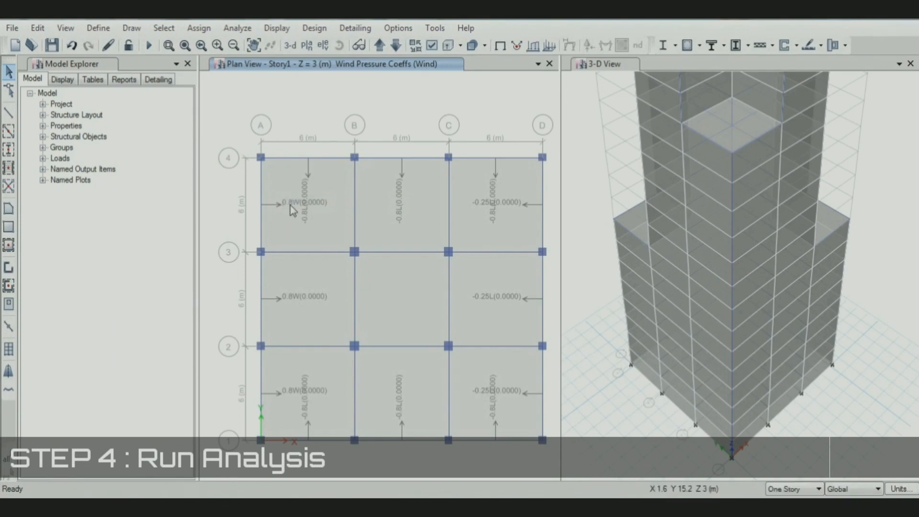
Step: Run the analysis and animate the tower's dead-load deformed shape
click(148, 45)
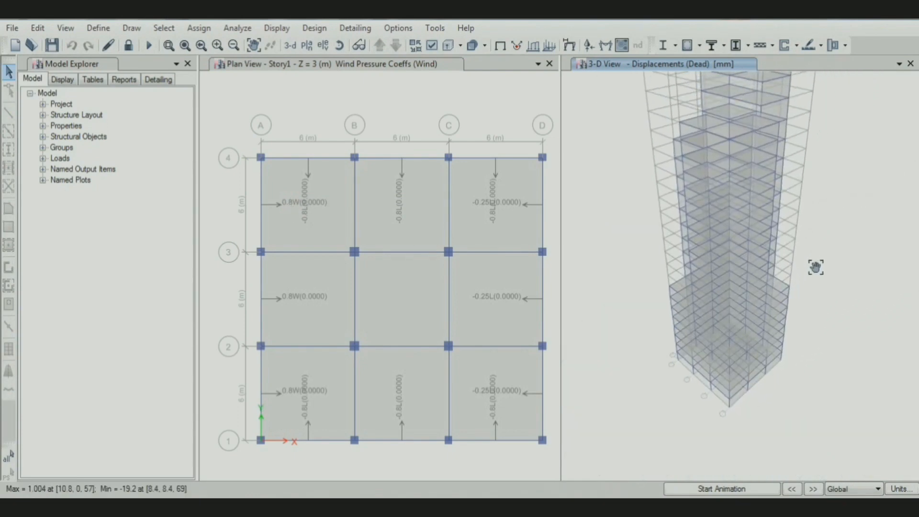
click(721, 487)
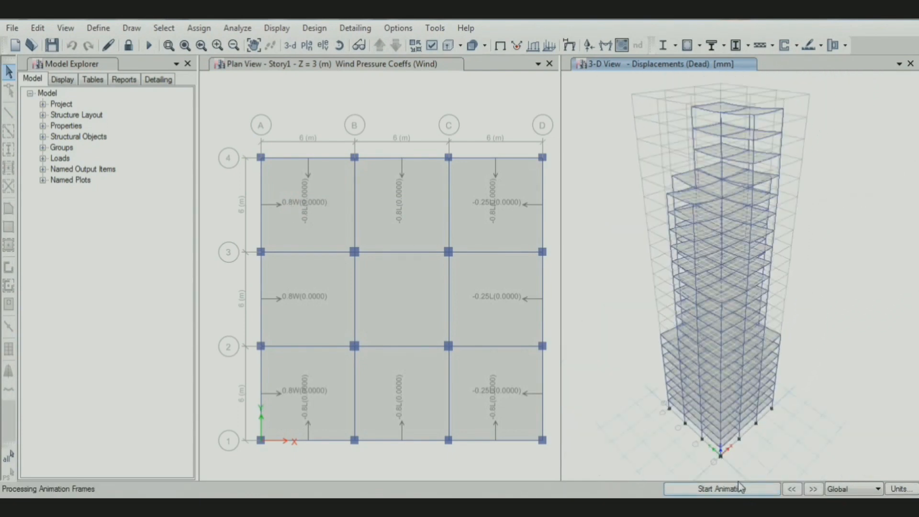
click(720, 488)
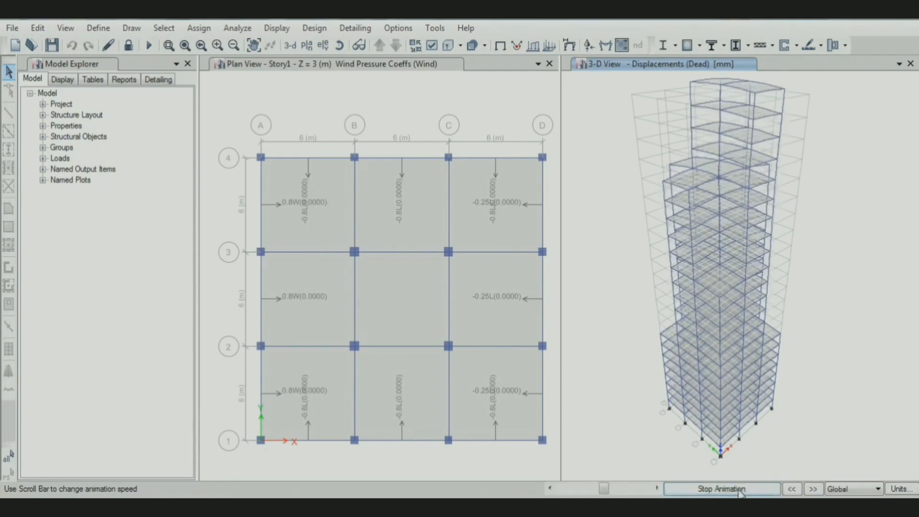
click(721, 488)
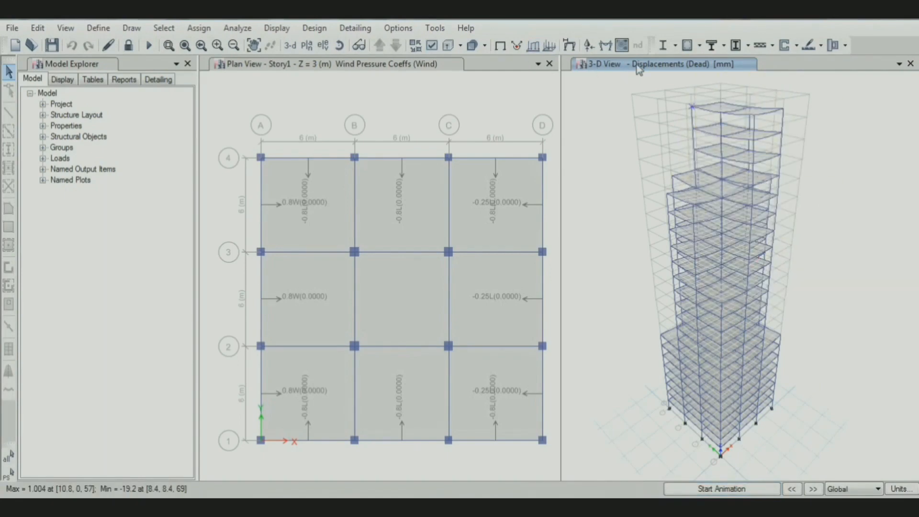
Step: Review the deformed shape settings, then bring up the shell force/stress display settings
click(277, 27)
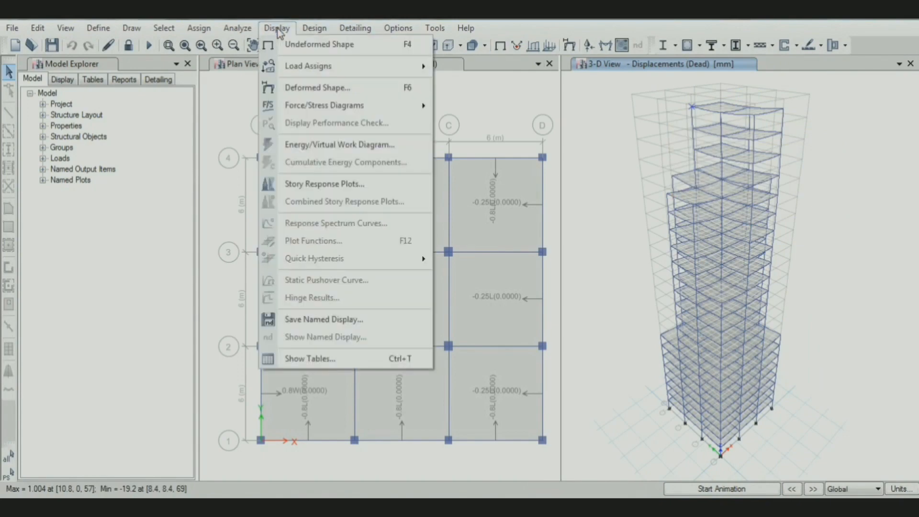
click(317, 87)
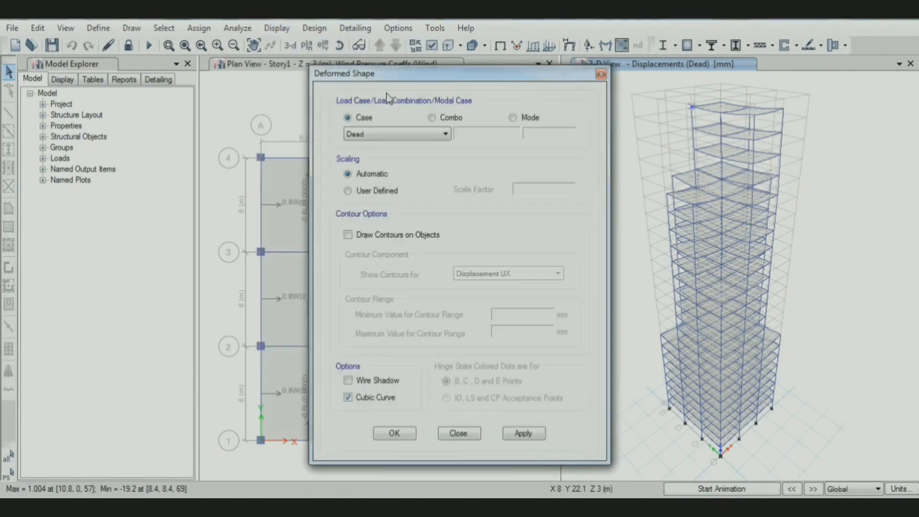
click(523, 433)
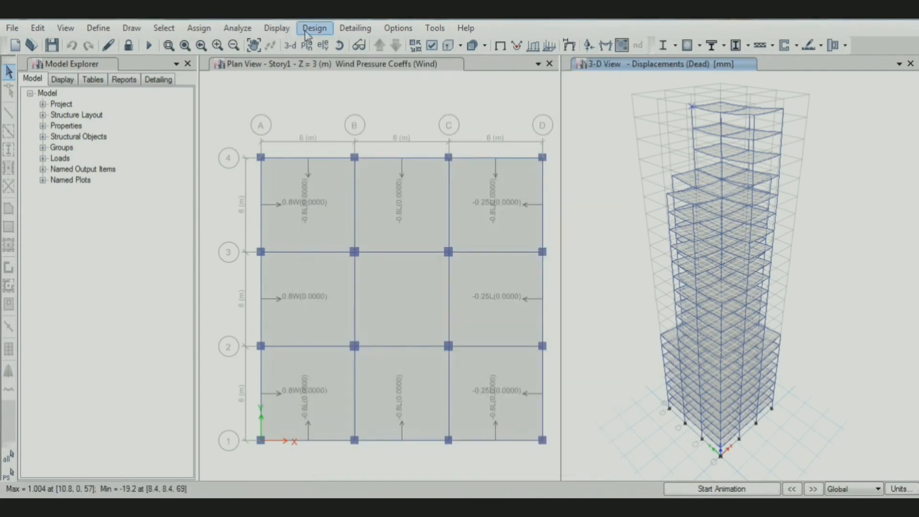
click(276, 28)
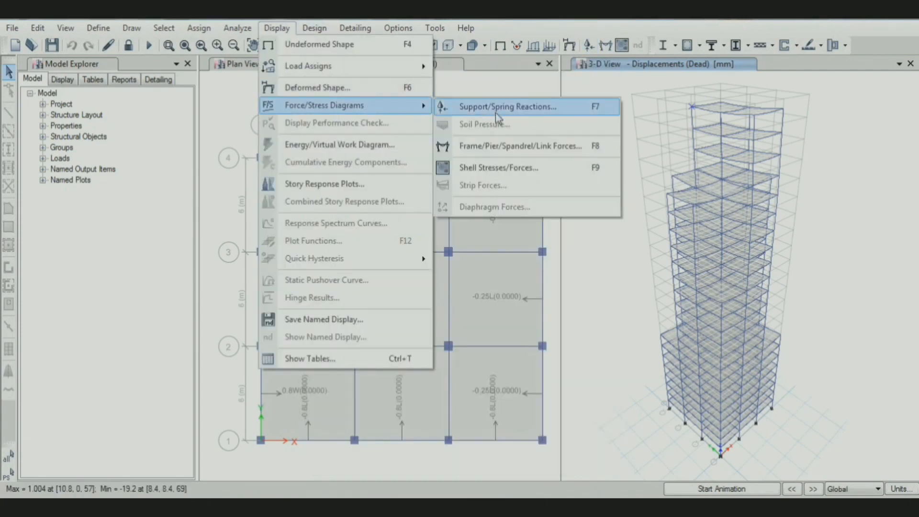
mouse_move(542, 168)
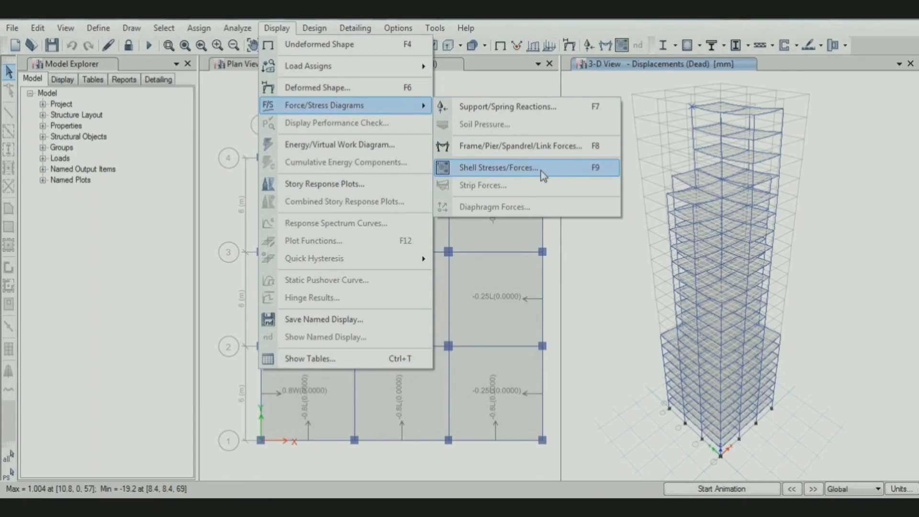
click(498, 168)
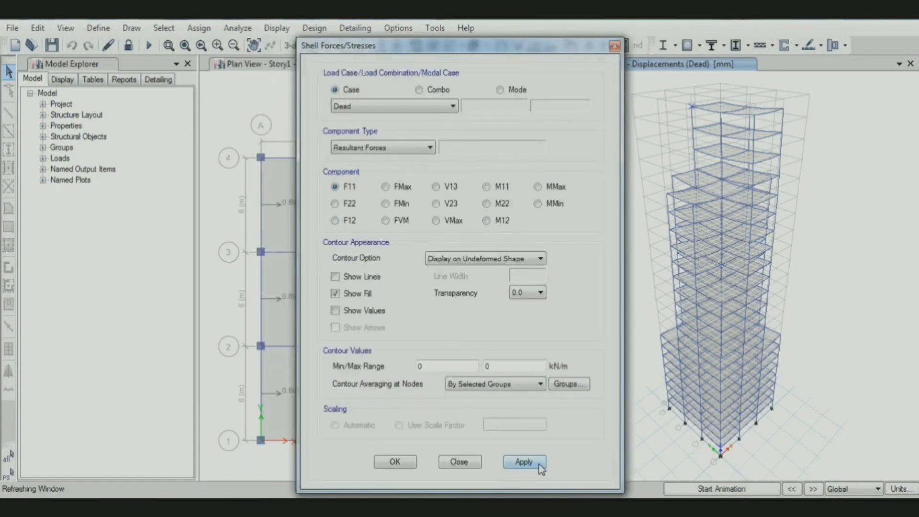
Step: Switch from F11 forces to S11 shell stress contours for combination DCon1
click(523, 462)
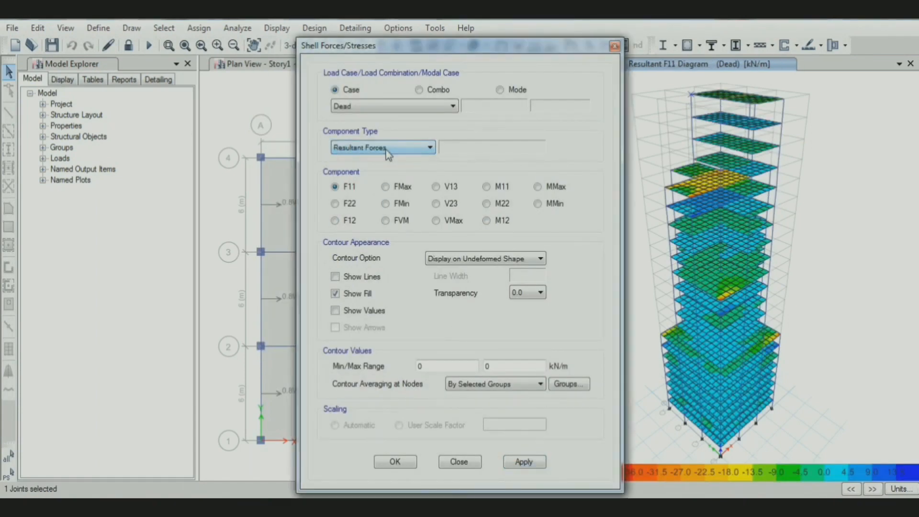
click(381, 147)
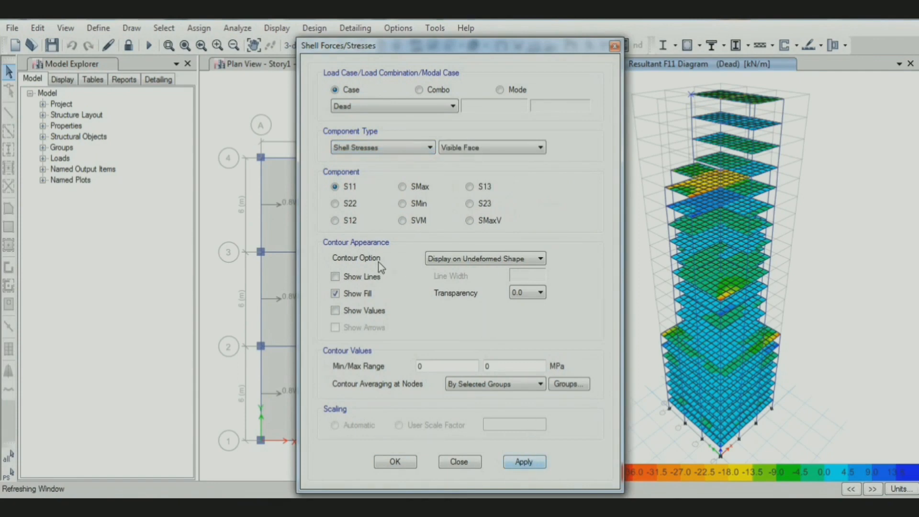
click(523, 461)
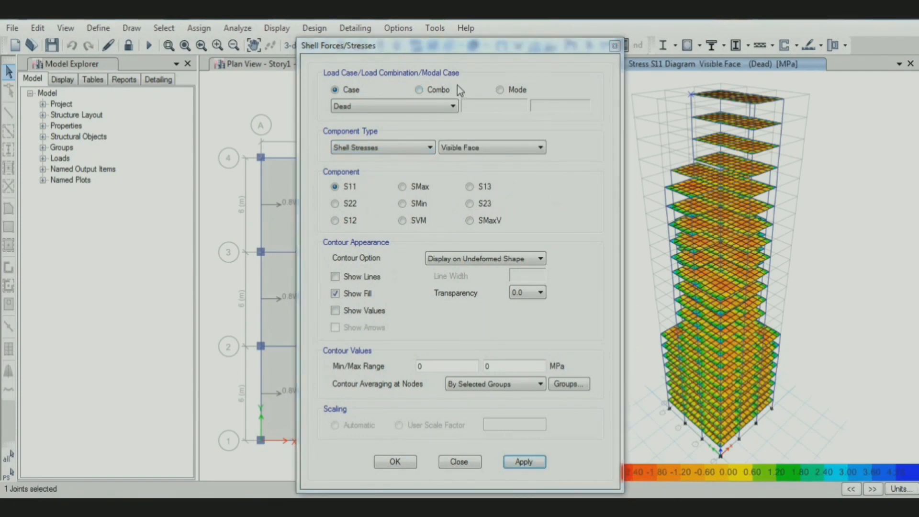
click(523, 461)
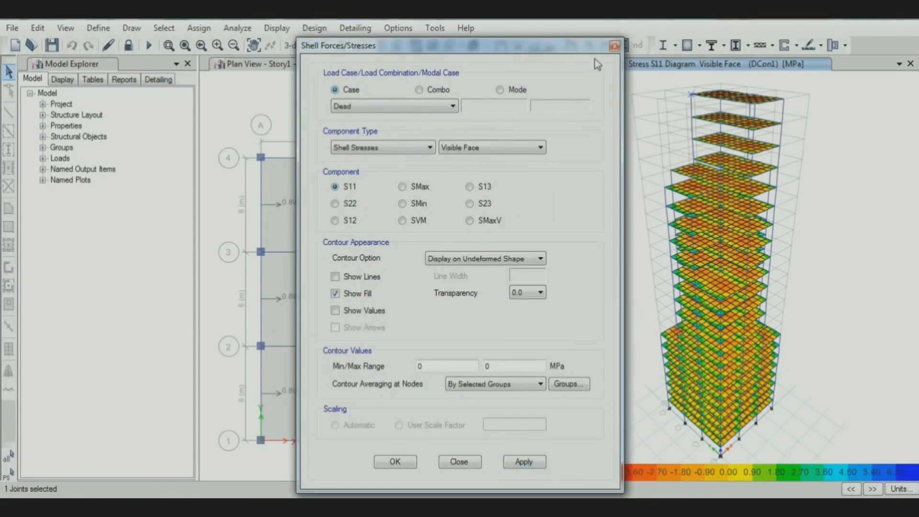
click(458, 461)
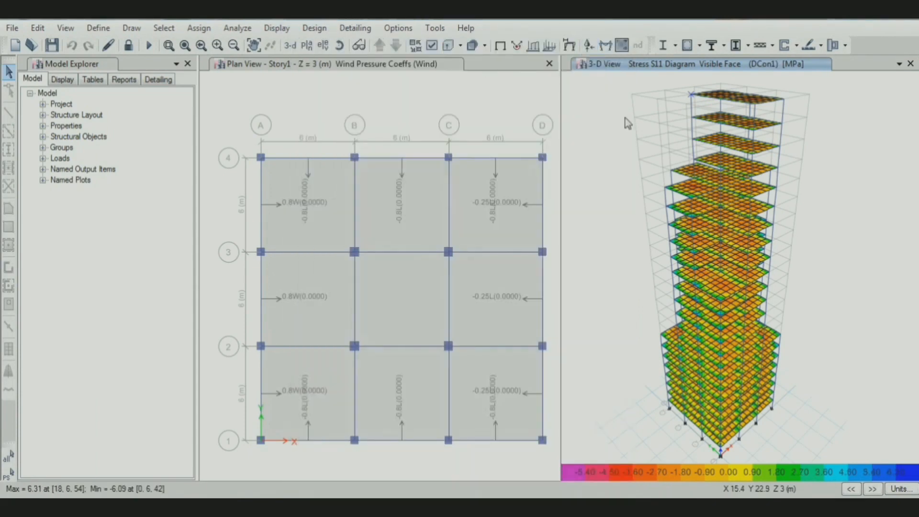
Step: Check the 3D view's right-click options, then dismiss them
right_click(674, 196)
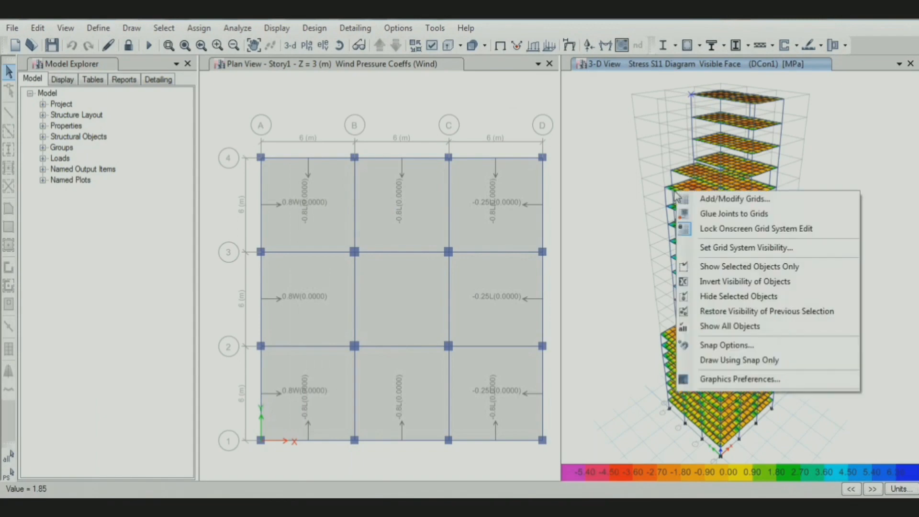
click(728, 326)
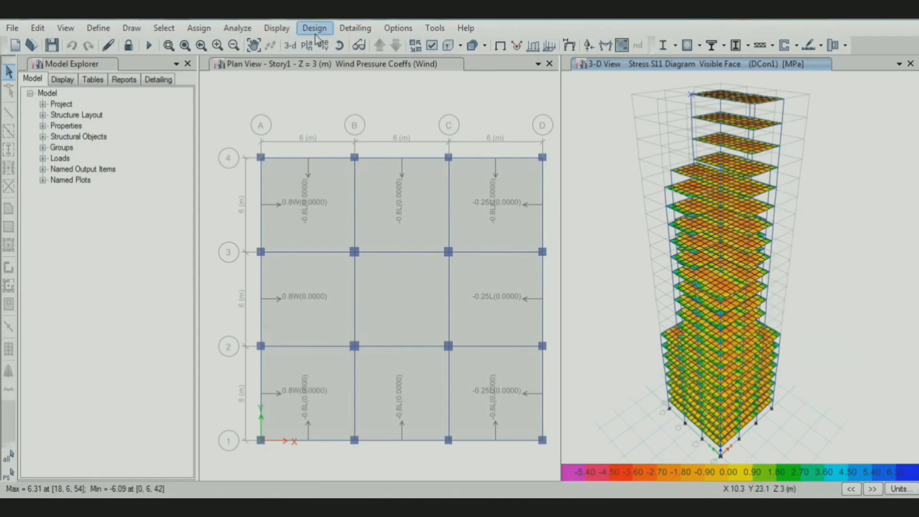
mouse_move(739, 87)
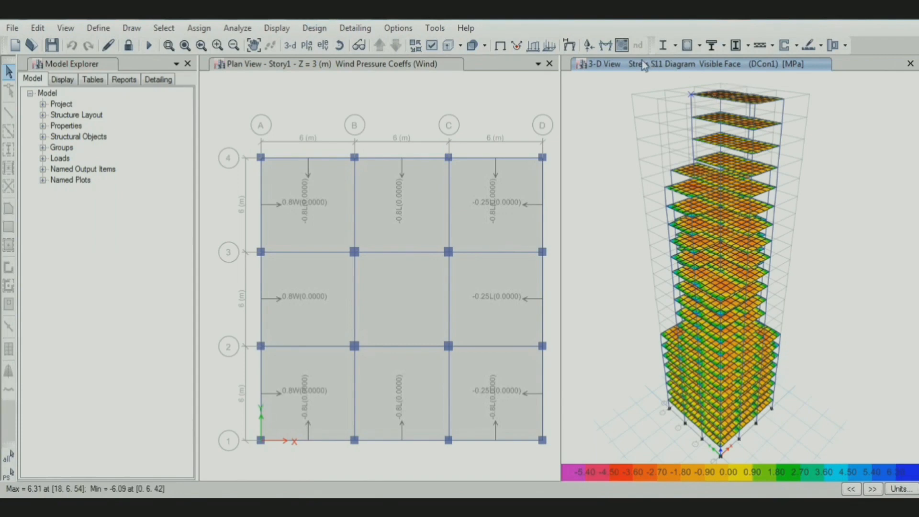
click(276, 28)
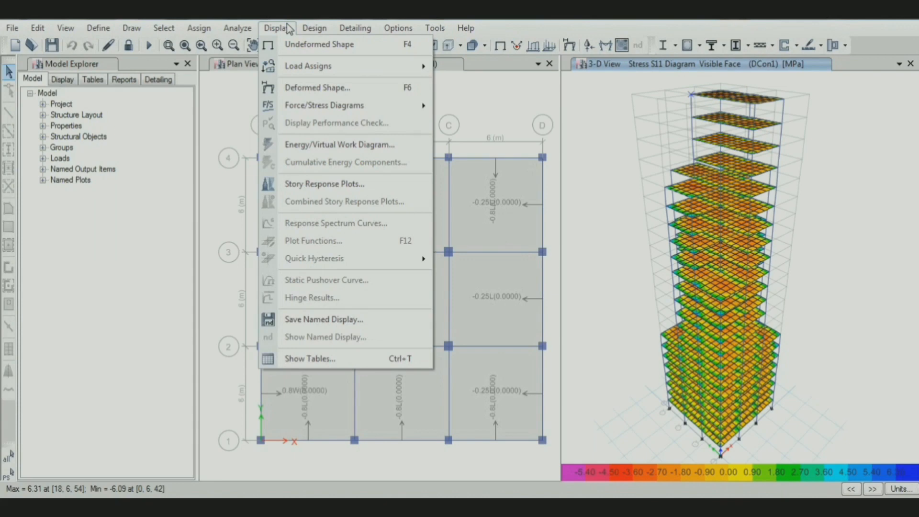
mouse_move(319, 87)
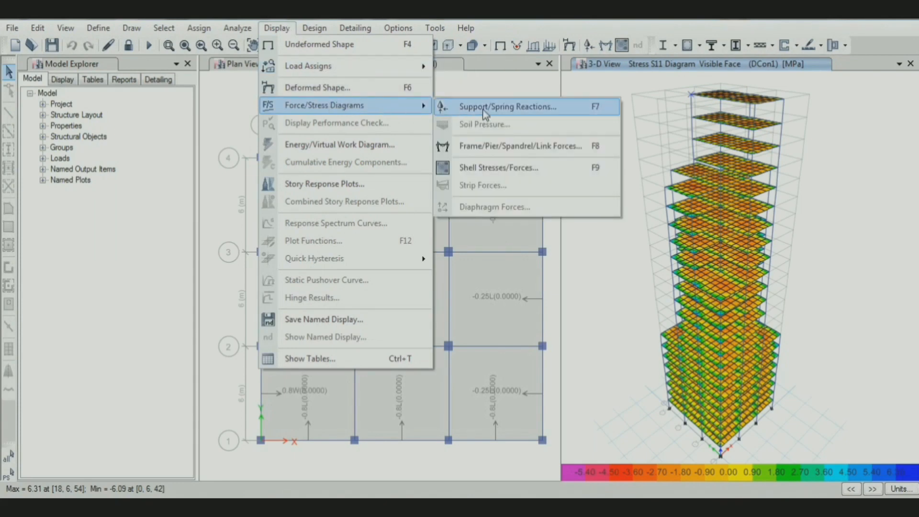
mouse_move(575, 146)
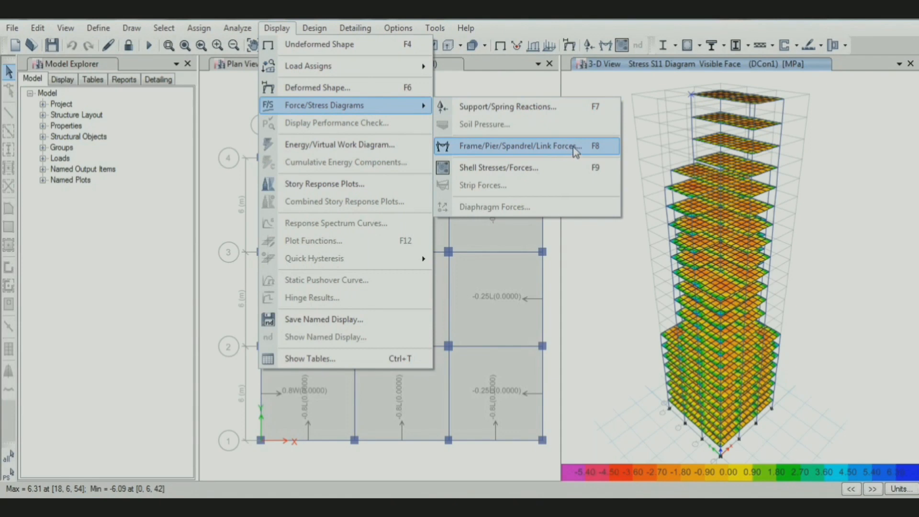
Step: Plot DCon1 Moment 3-3 frame diagrams on the 3D tower, about 60.89 kN-m on one beam
click(517, 146)
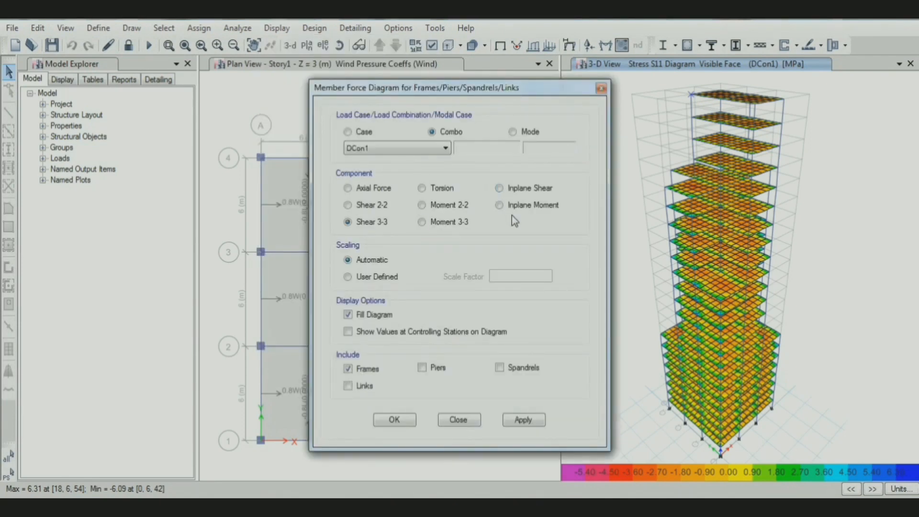
click(521, 420)
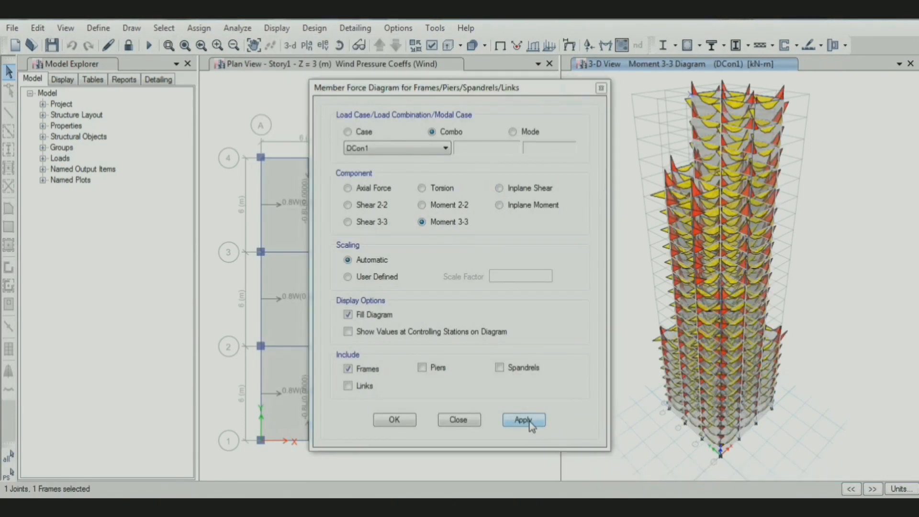
click(522, 420)
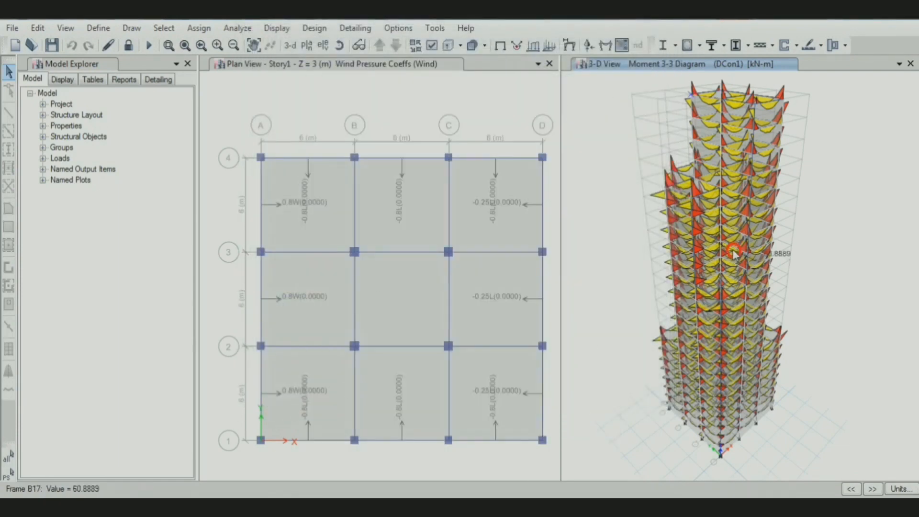
click(314, 27)
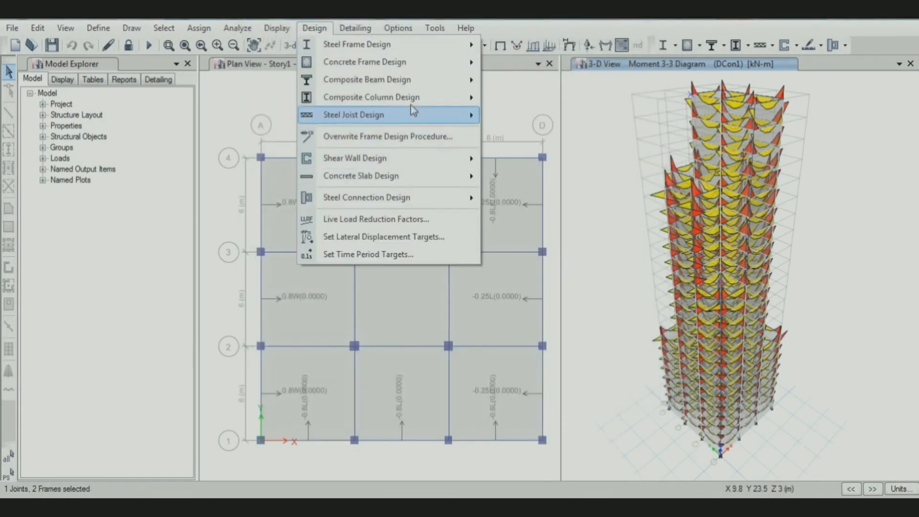
Step: Start the IS 456:2000 concrete frame design check and verify all members passed
click(364, 62)
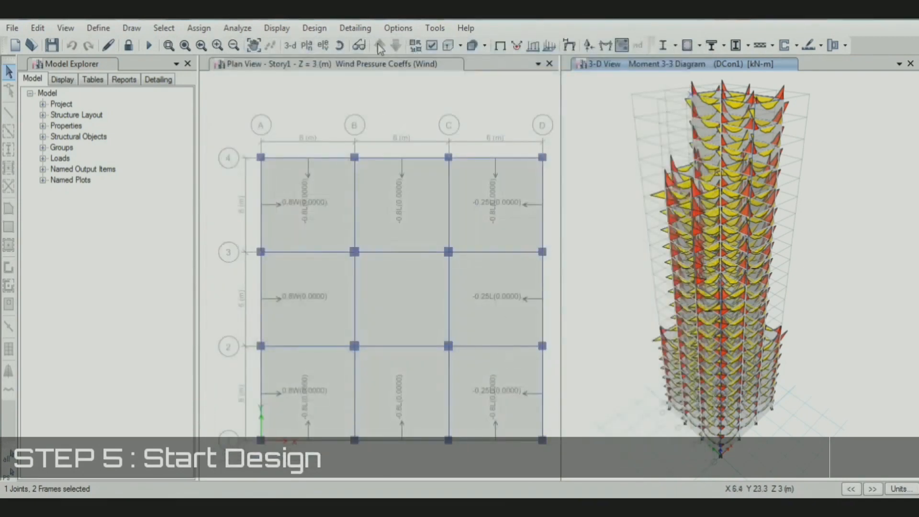
click(313, 27)
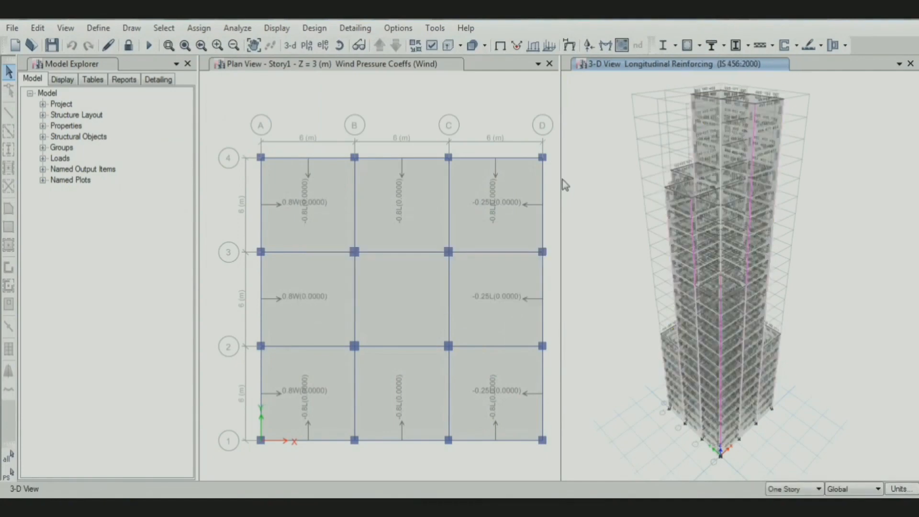
mouse_move(754, 130)
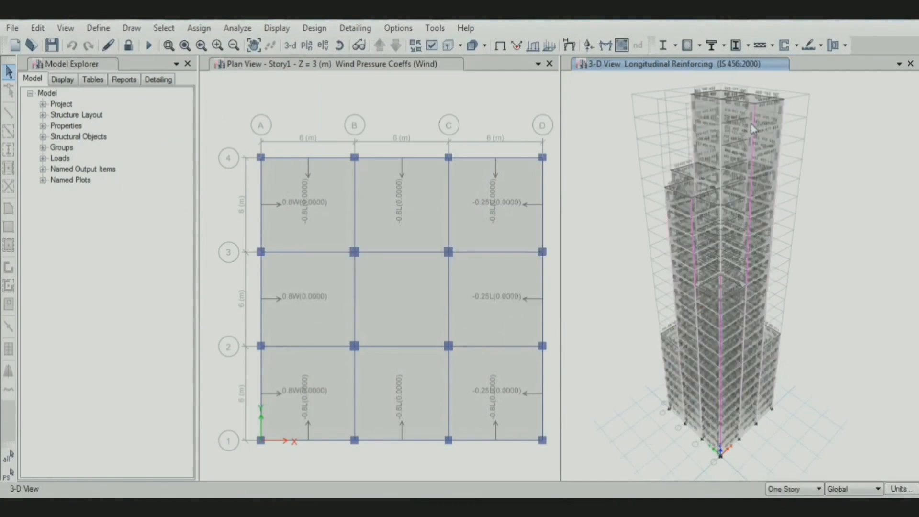
click(314, 28)
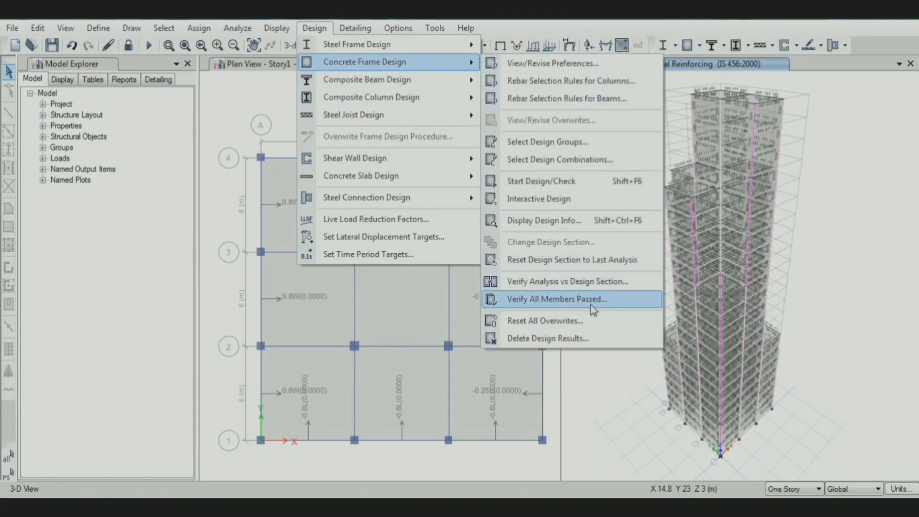
click(556, 298)
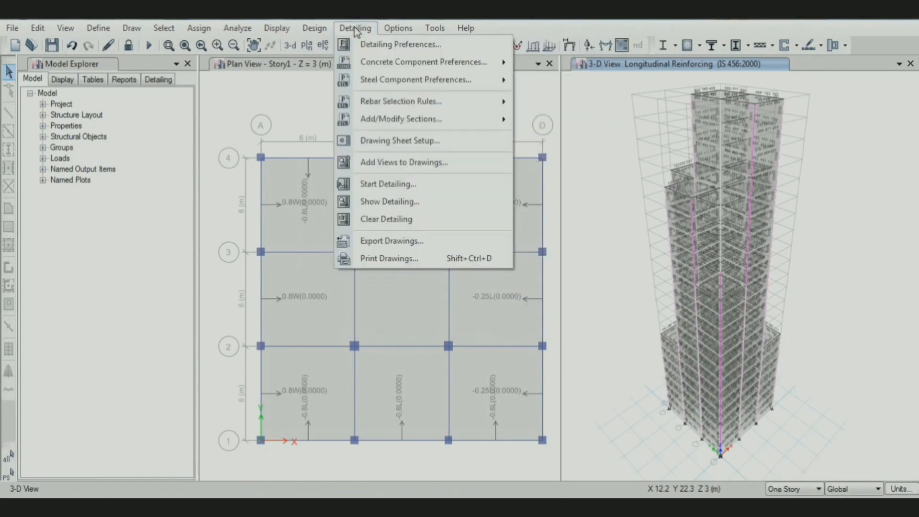
Step: Start detailing, overwrite existing drawings, and expand the beam reinforcement cage views
click(387, 183)
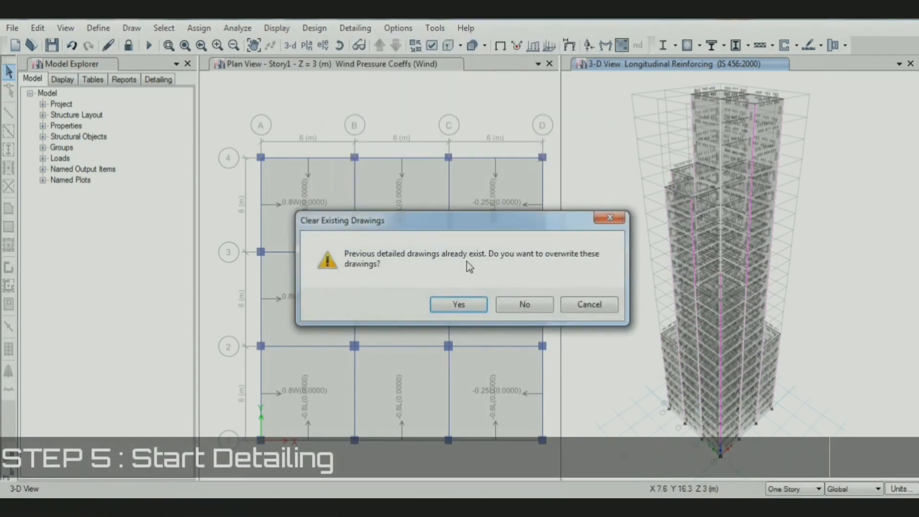
click(459, 304)
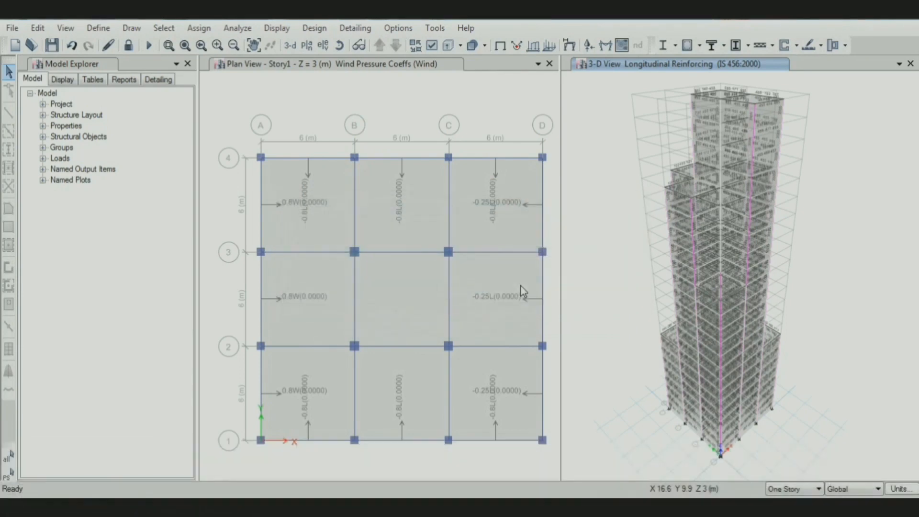
click(157, 79)
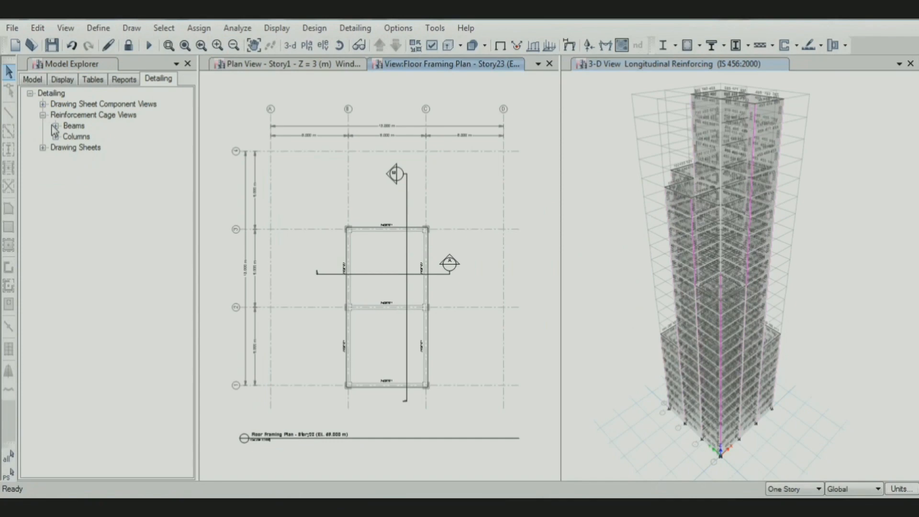
click(123, 78)
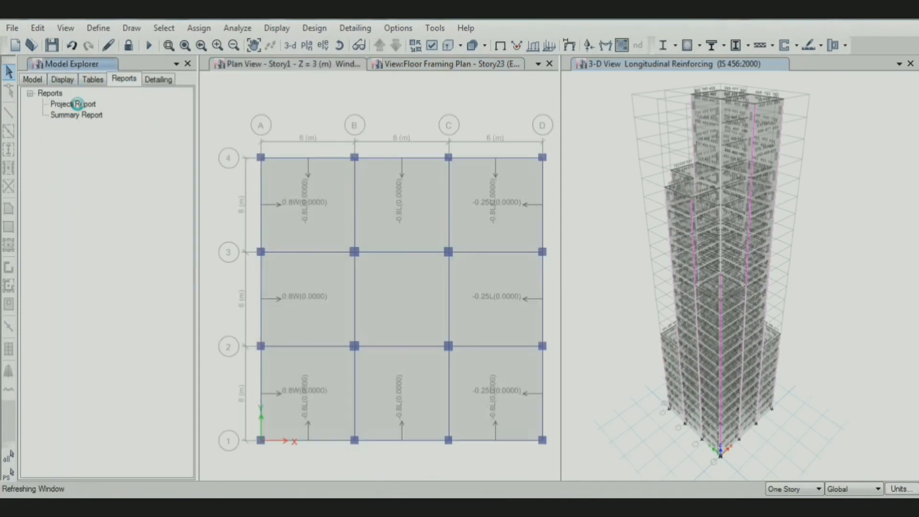
Step: Generate the 98-page project report and 35-page summary report, paging through modal tables
click(72, 104)
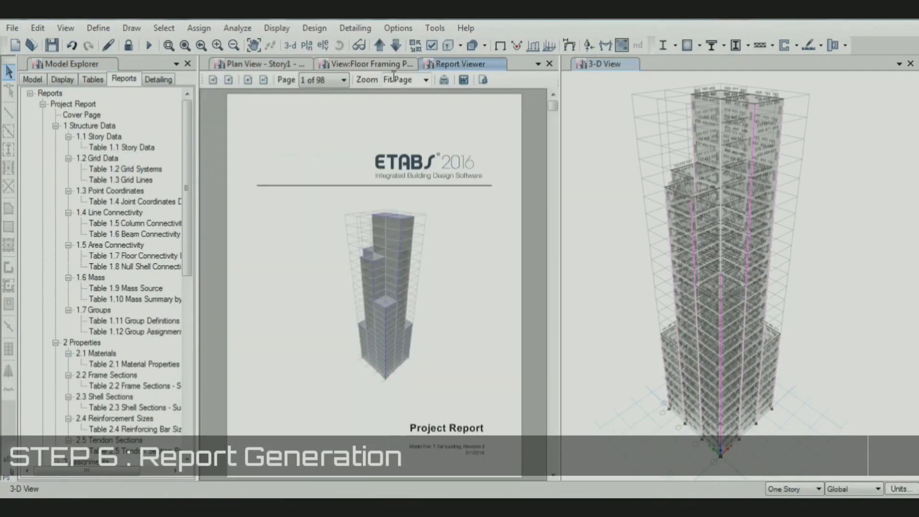
click(424, 80)
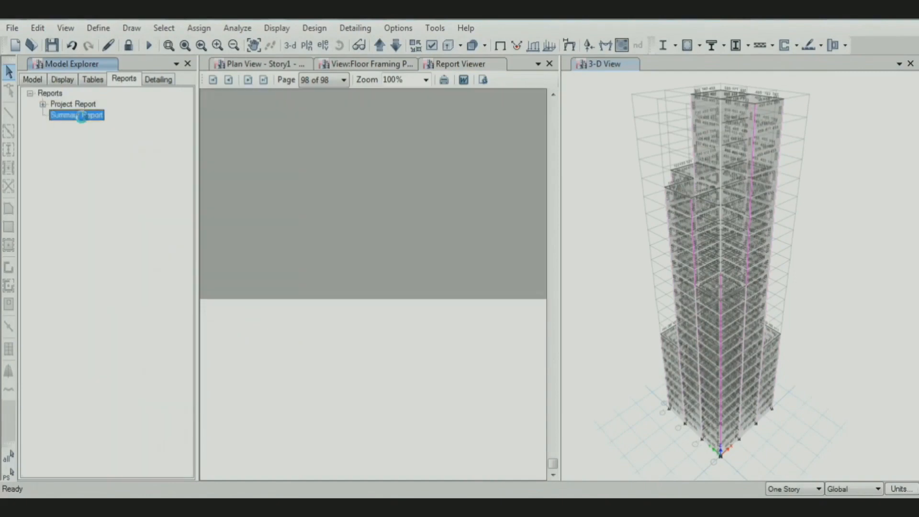
click(260, 64)
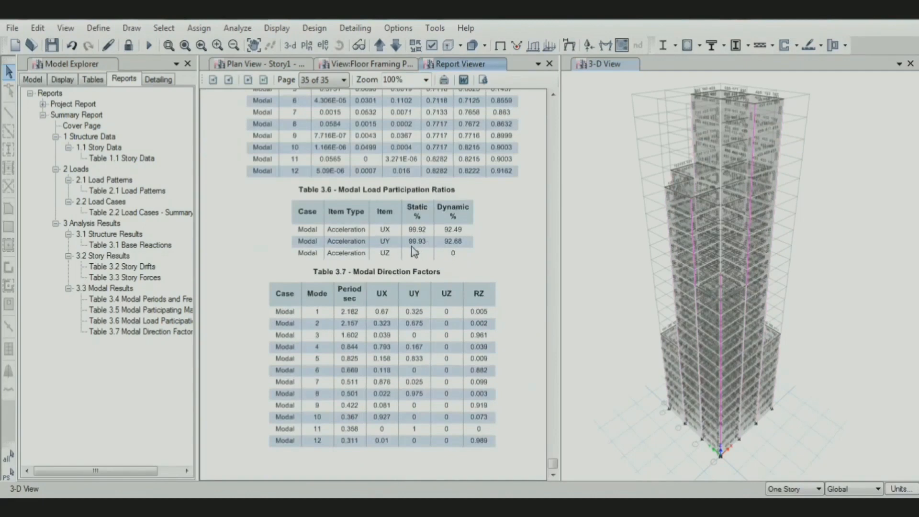
click(158, 79)
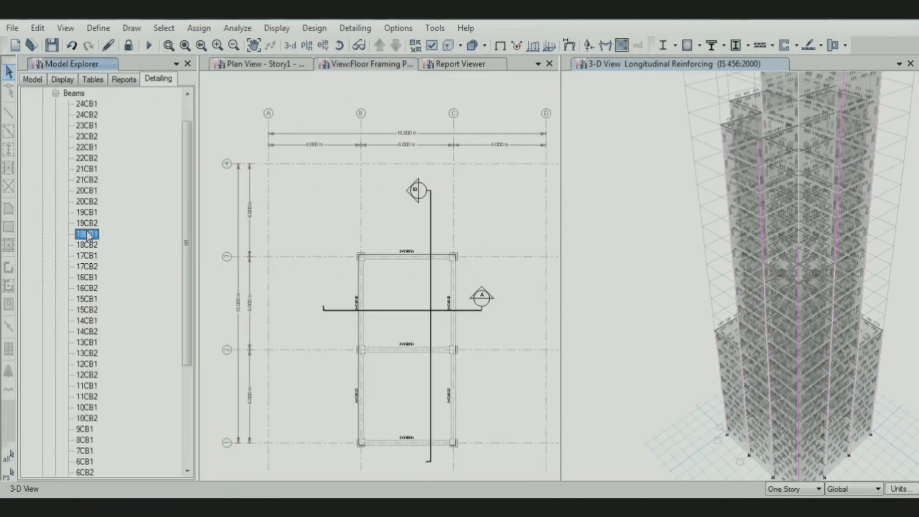
Step: View a column's 3D rendered reinforcement cage, then close the rendered view
scroll(down, 3)
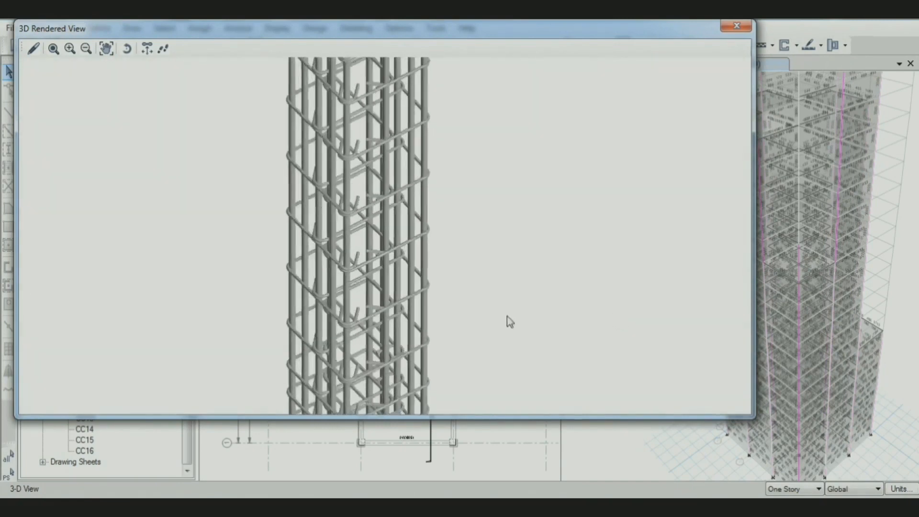
click(735, 26)
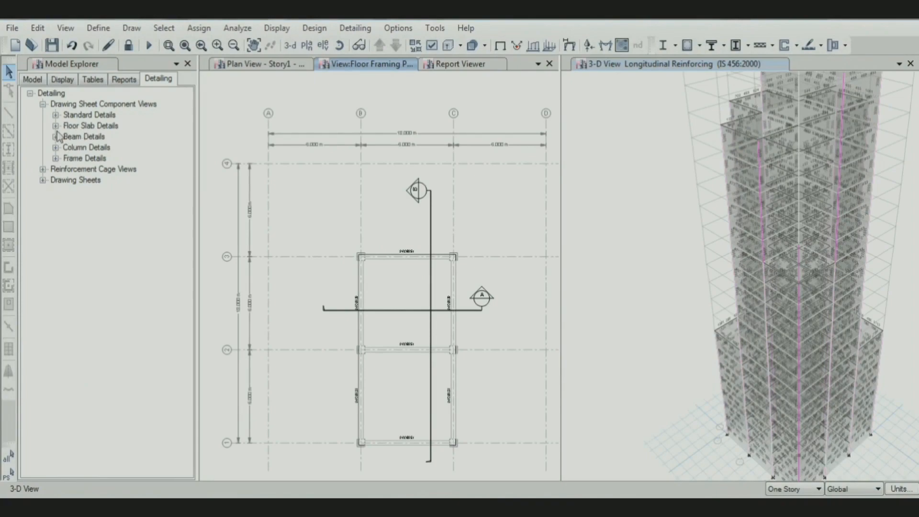
Step: Review the concrete beam rebar table and storey-wise column schedule, then collapse both branches
click(56, 137)
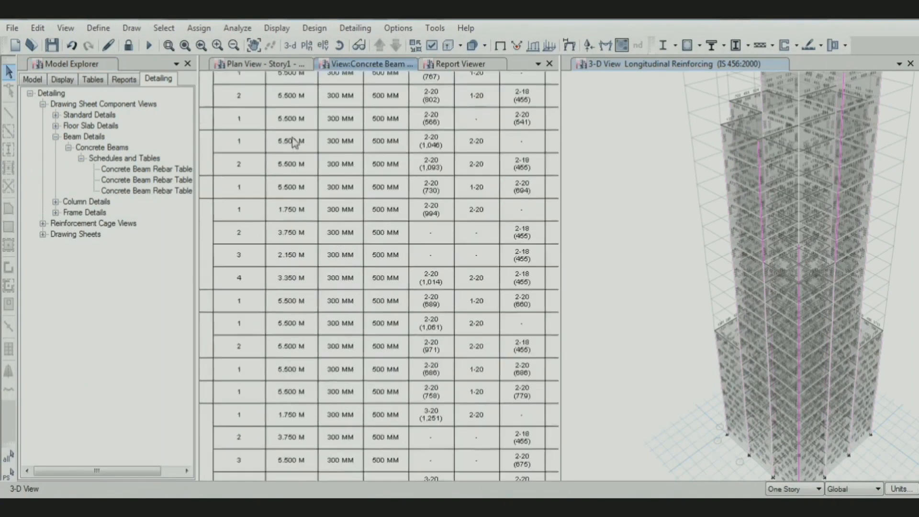
click(55, 201)
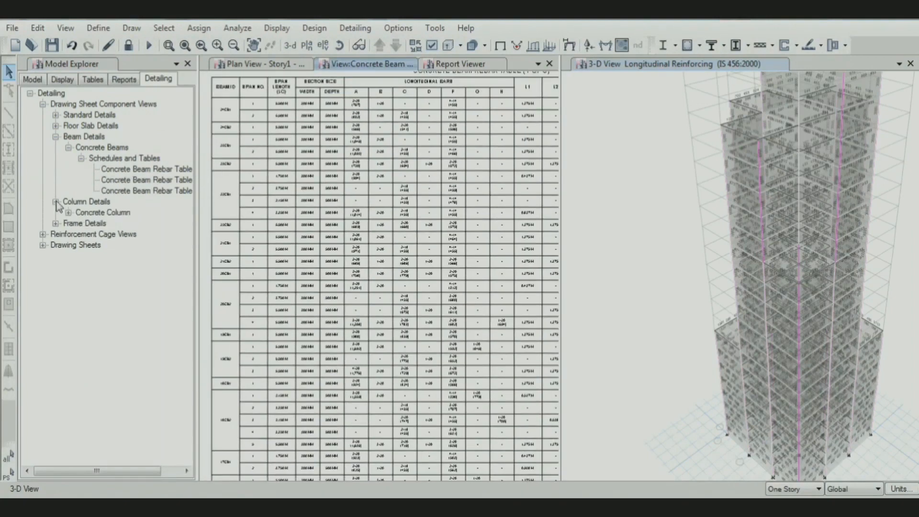
click(68, 212)
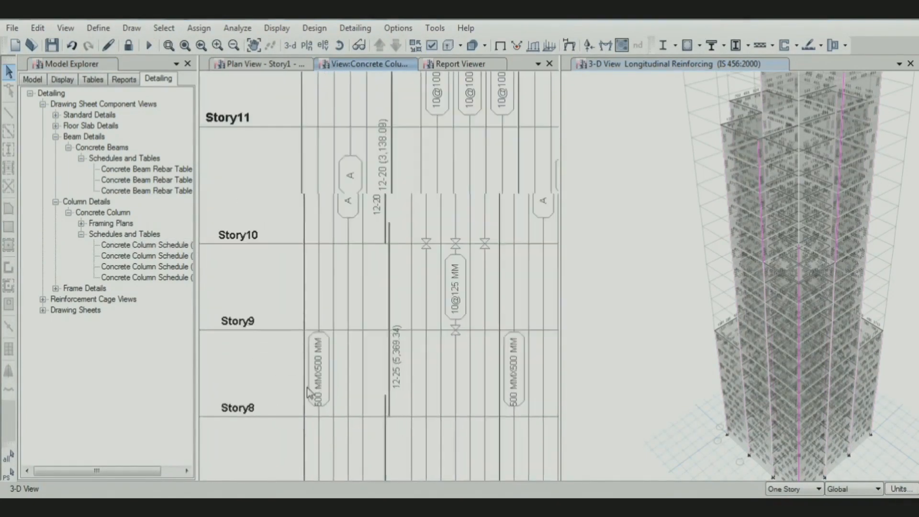
scroll(down, 3)
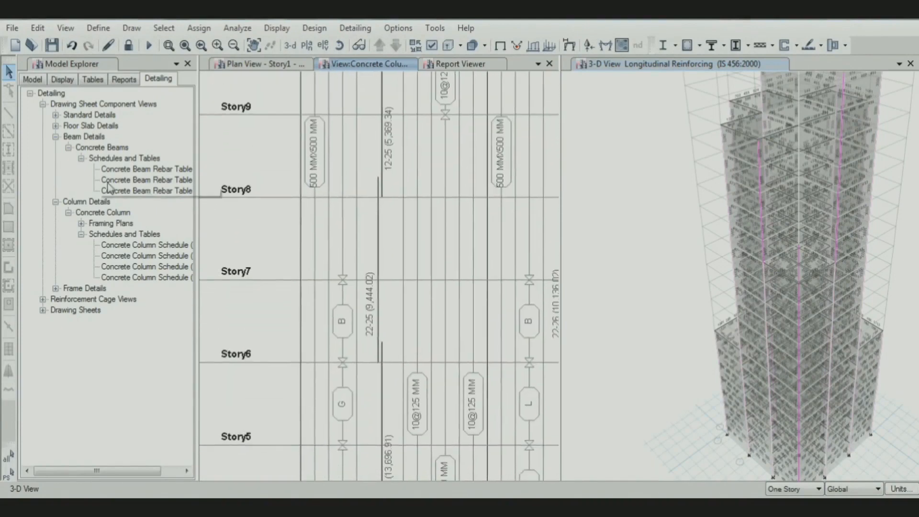
click(54, 201)
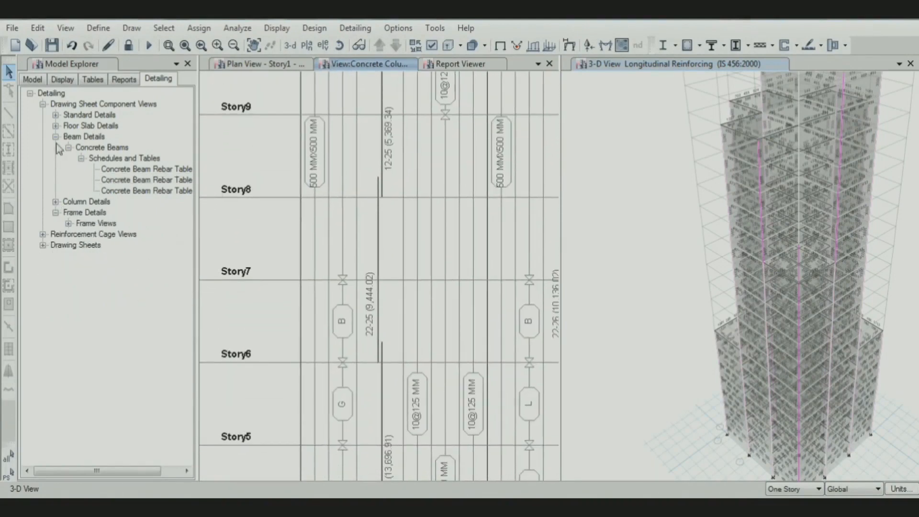
click(459, 64)
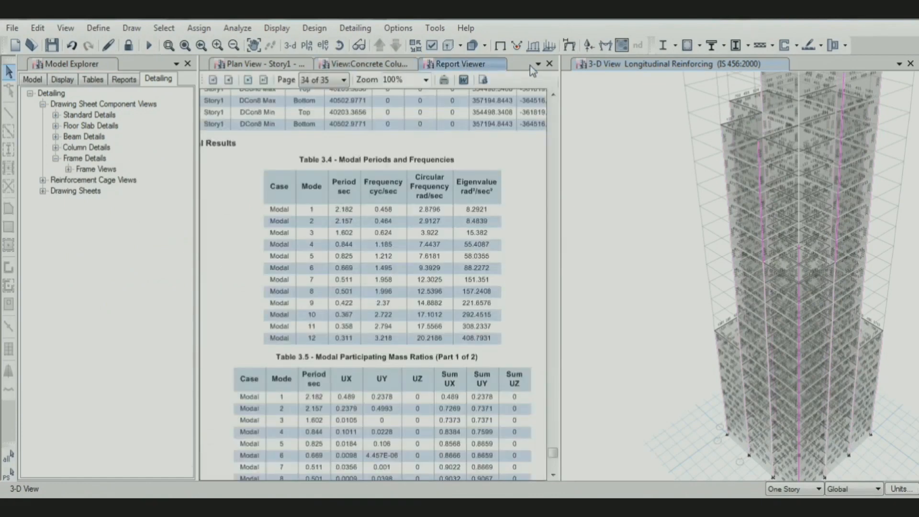